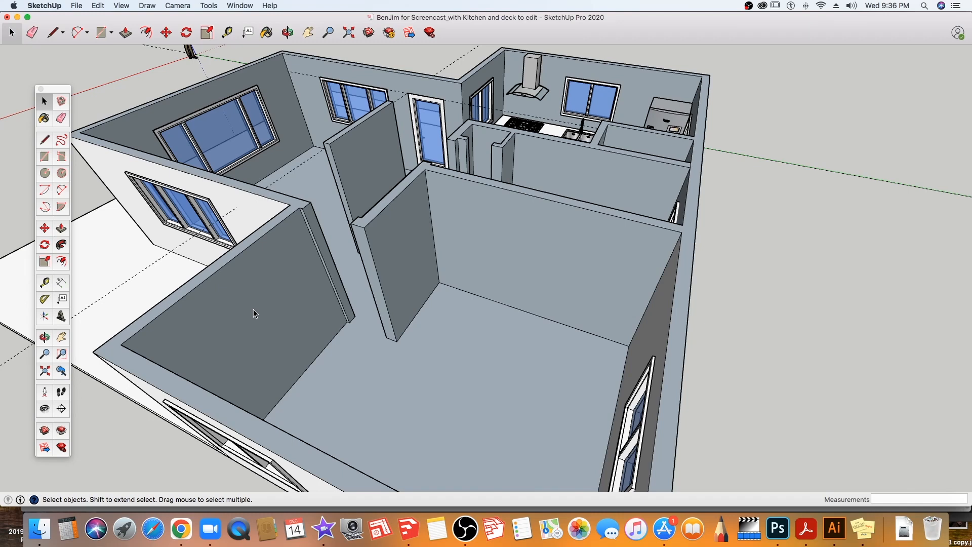
mouse_move(242, 347)
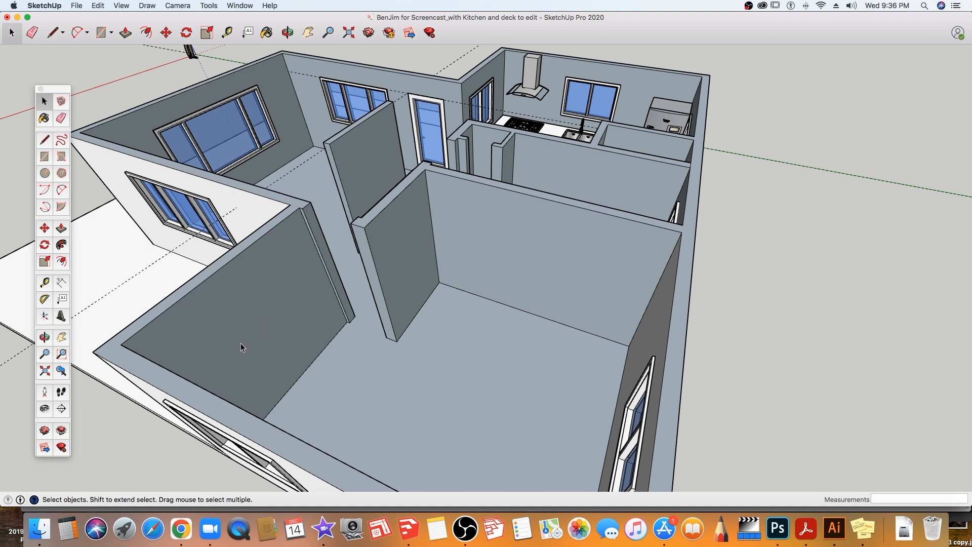
mouse_move(362, 242)
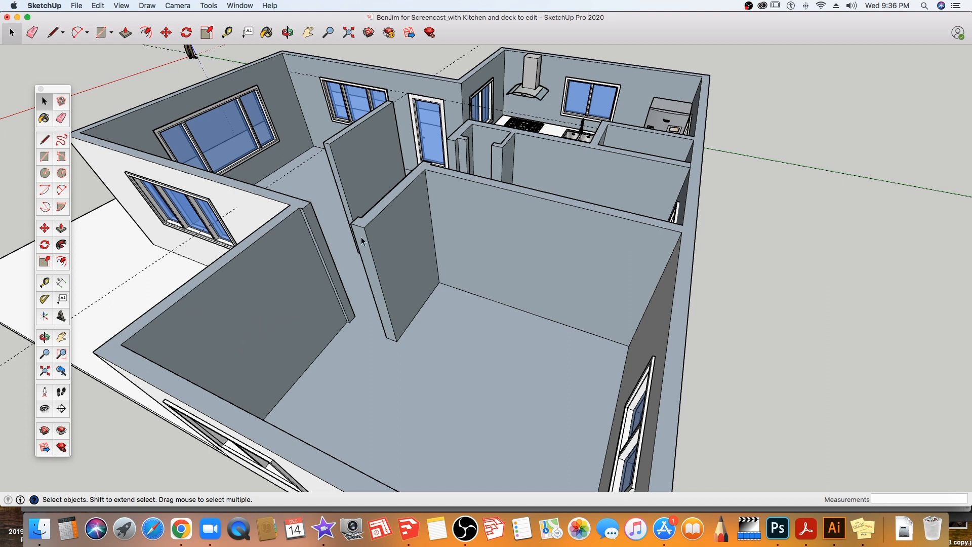
mouse_move(350, 267)
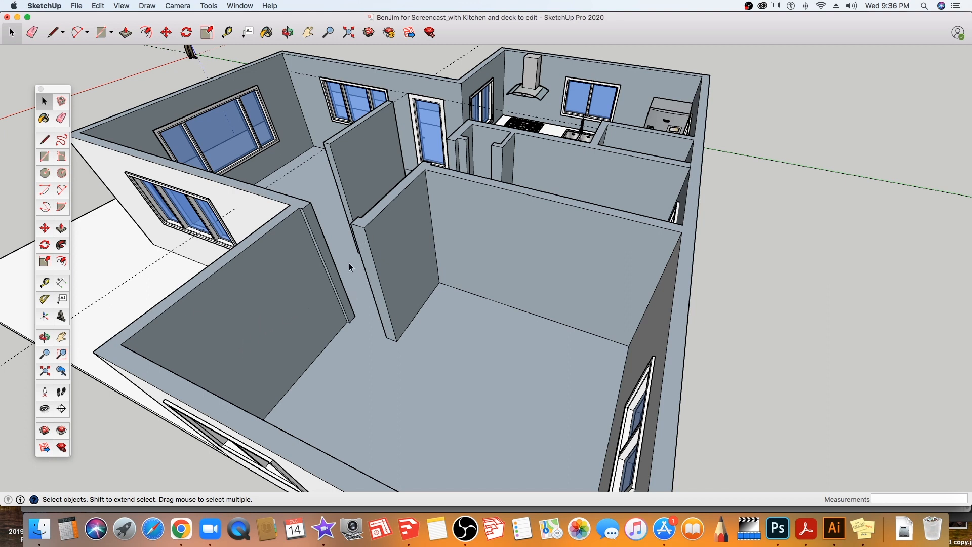
mouse_move(359, 298)
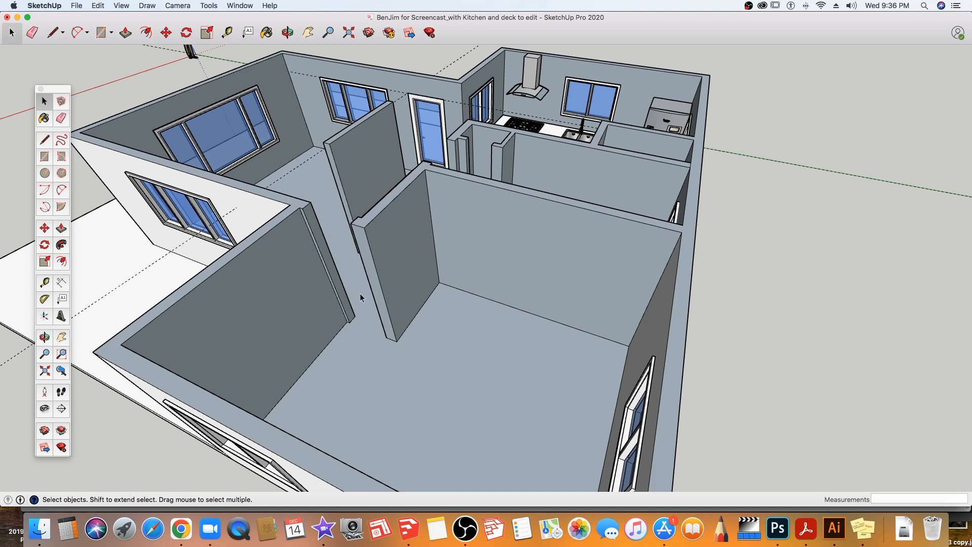
mouse_move(355, 240)
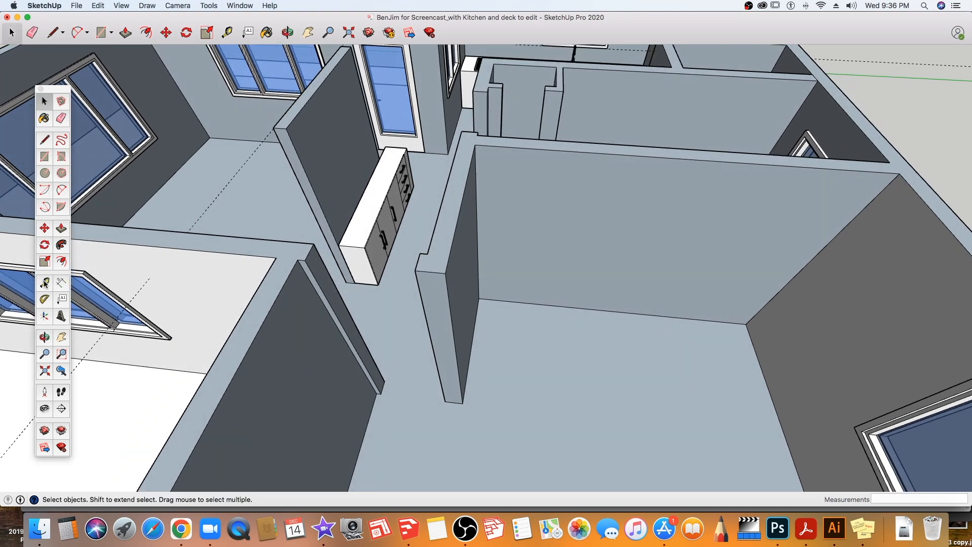
Place a Tape Measure guide 6' 8" up from the base of the interior wall end.
click(226, 32)
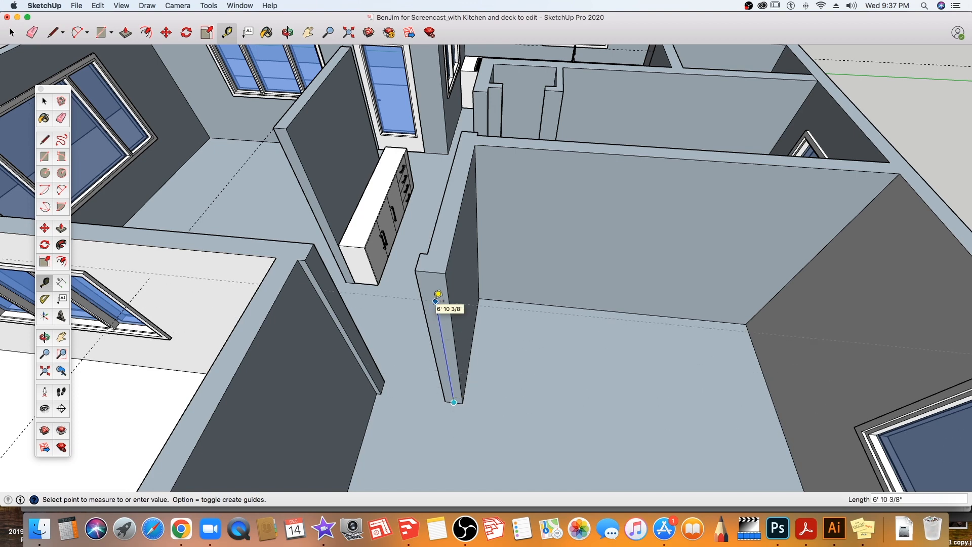
text(6)
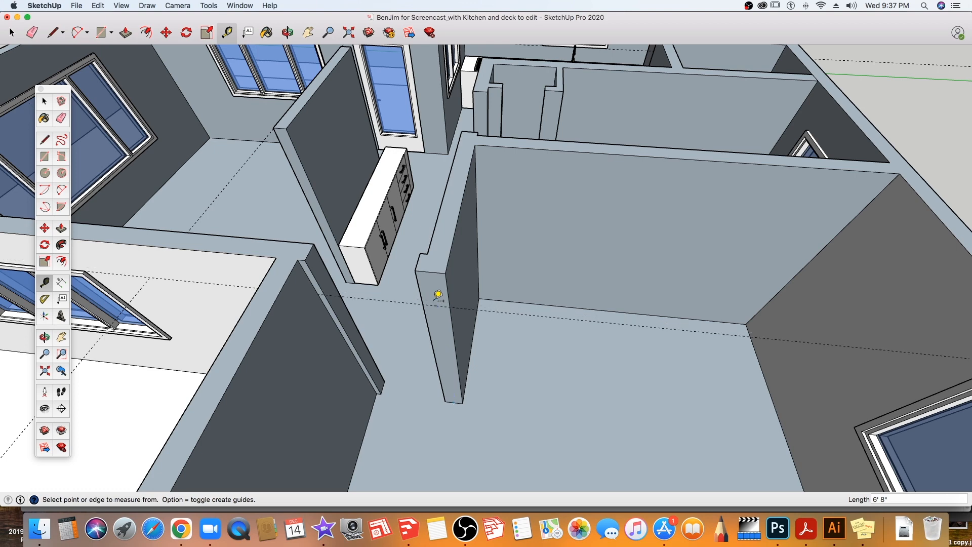
mouse_move(218, 257)
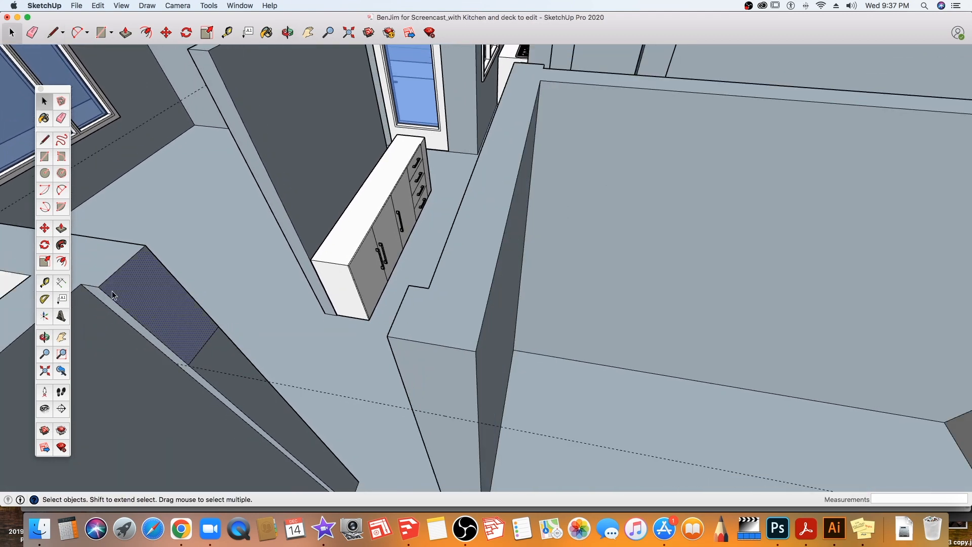
mouse_move(72, 235)
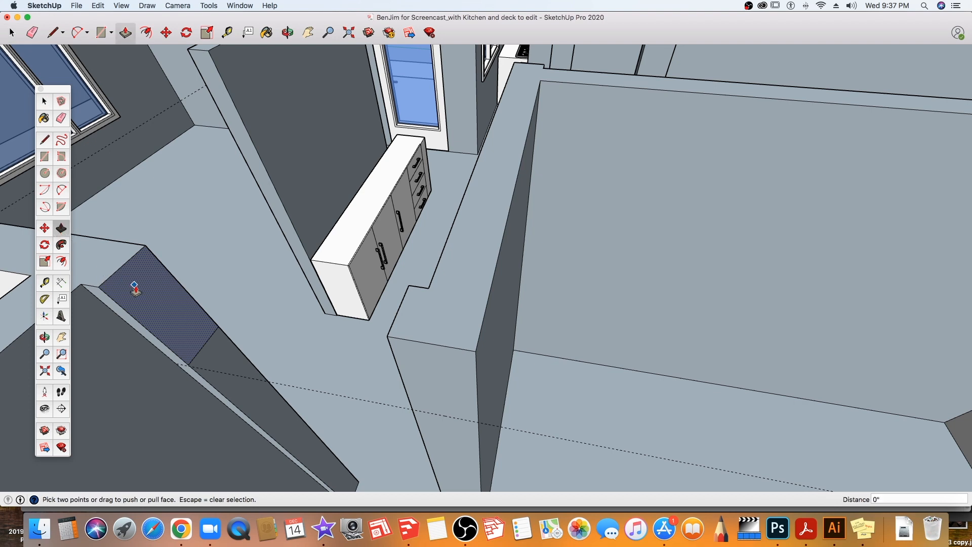
Push/pull the marked door rectangle through the wall thickness to open the doorway.
drag(135, 287, 344, 303)
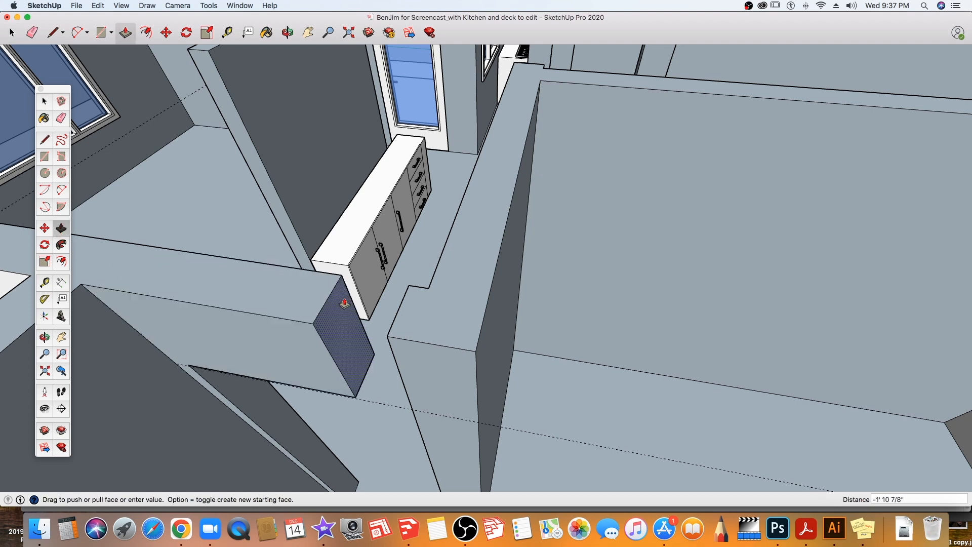
drag(344, 302, 388, 336)
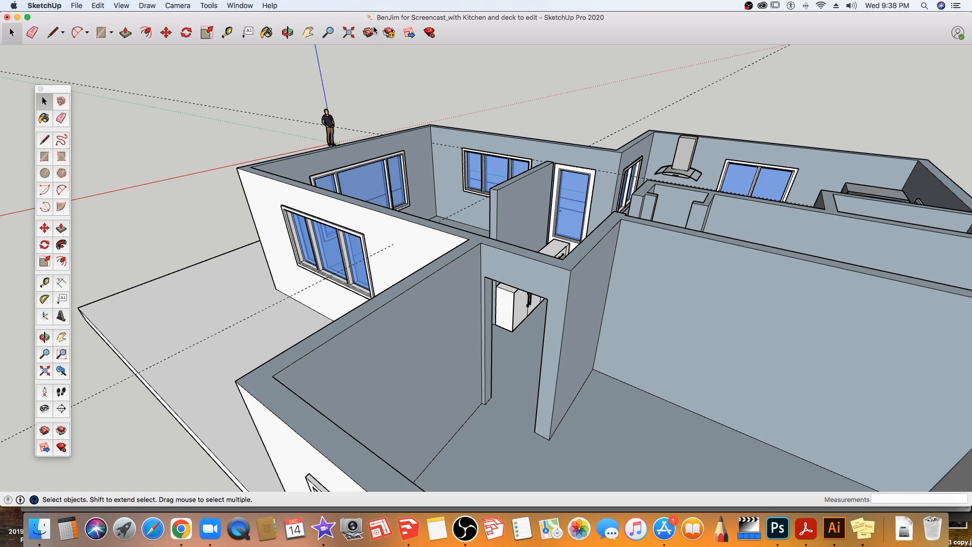
mouse_move(369, 33)
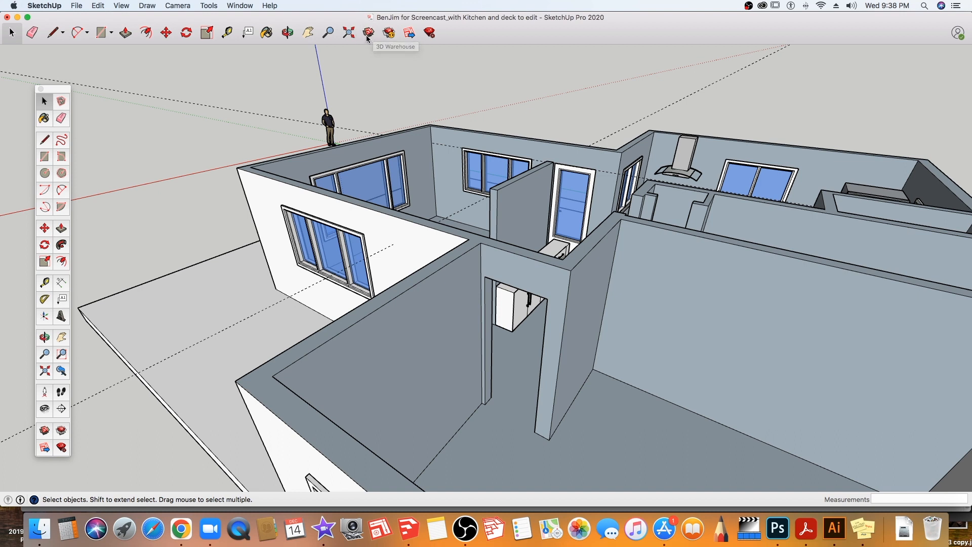
mouse_move(390, 32)
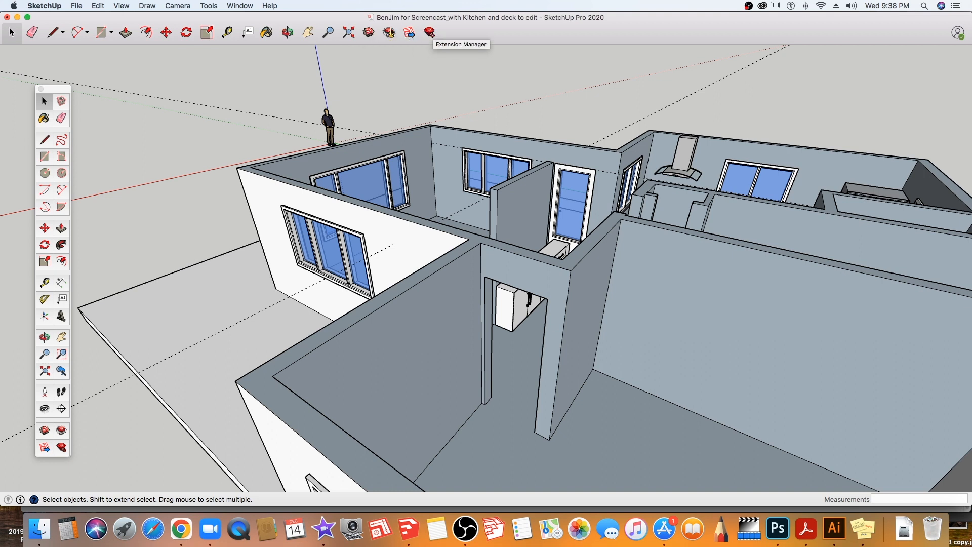
mouse_move(367, 33)
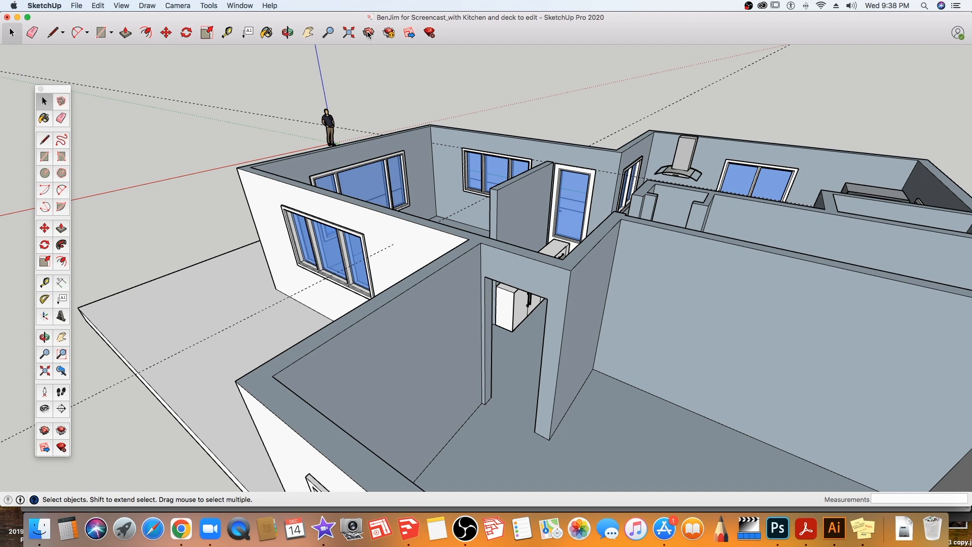
Open 3D Warehouse and view all brands, showing 2195 brand results.
click(368, 32)
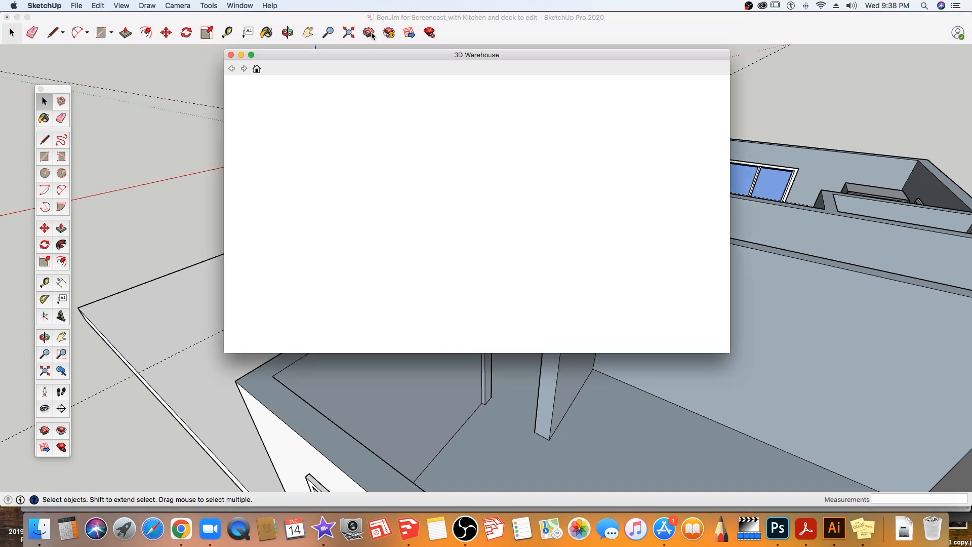
mouse_move(383, 48)
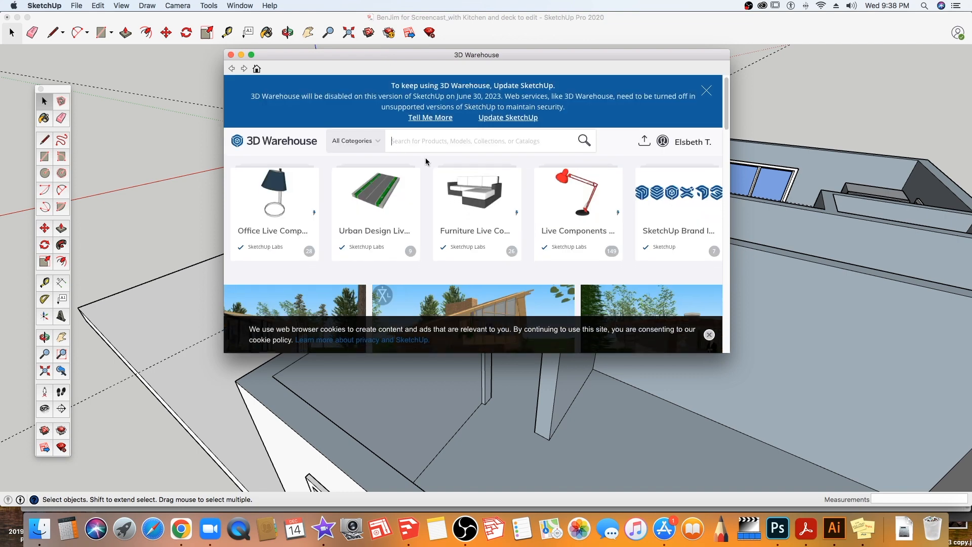
scroll(down, 3)
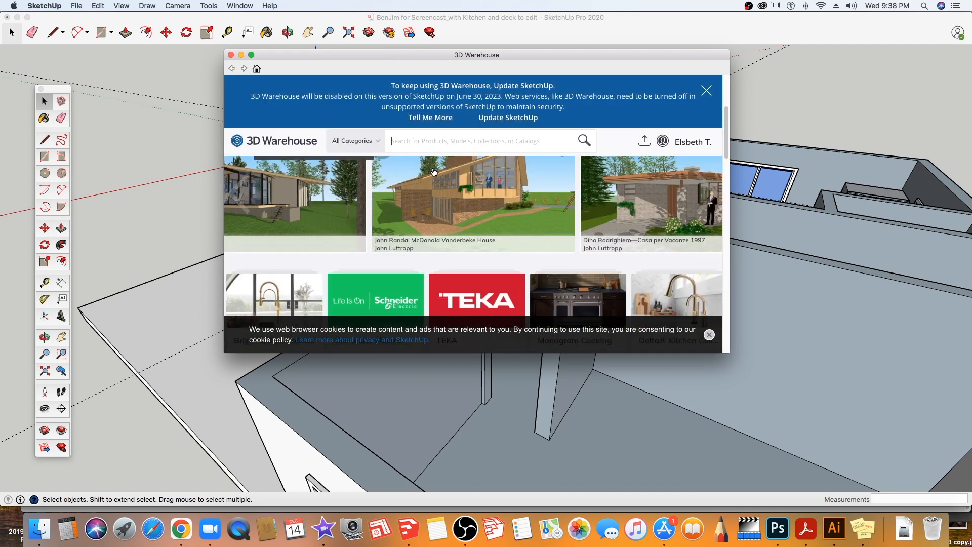
scroll(down, 3)
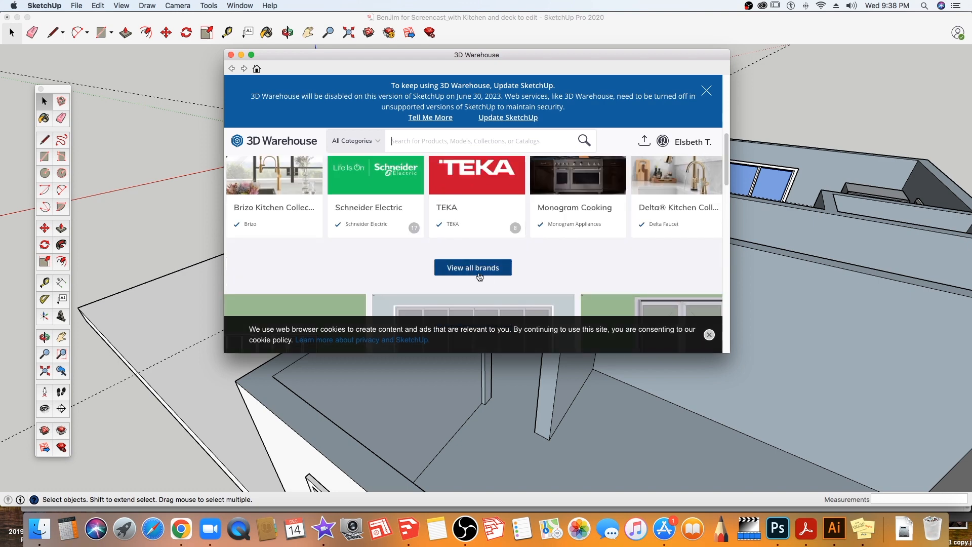
click(472, 267)
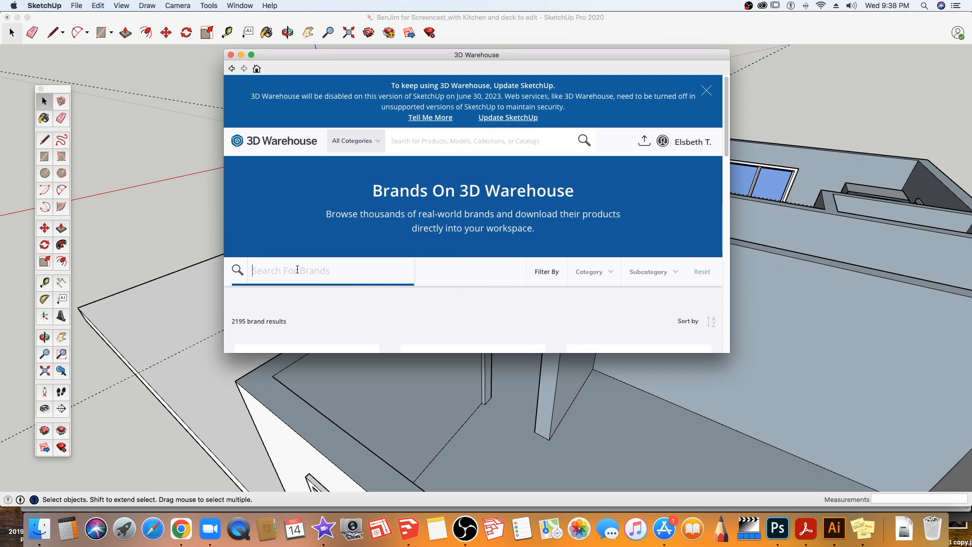
Find TruStile Doors and browse its catalogs, from 7 Panel down to 1 Panel Doors.
text(TruStile)
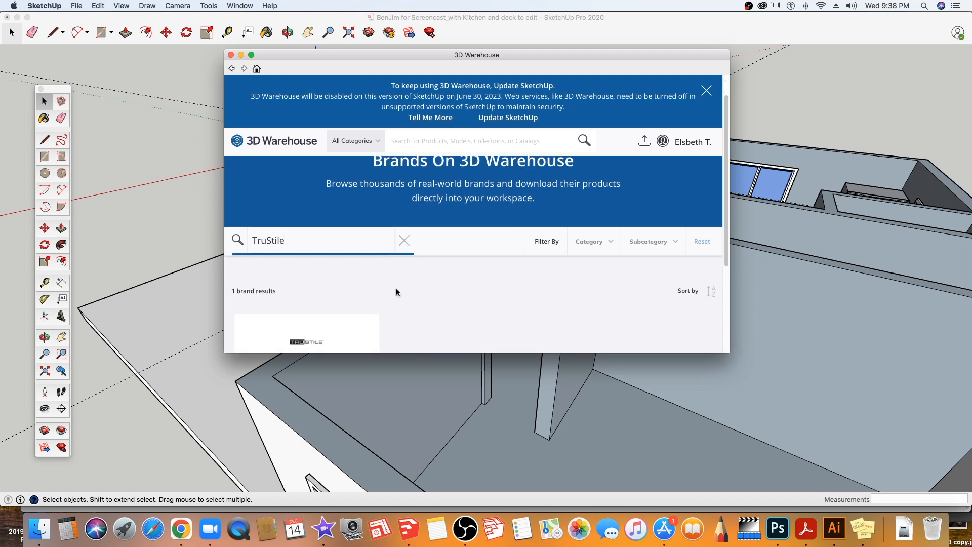
click(306, 332)
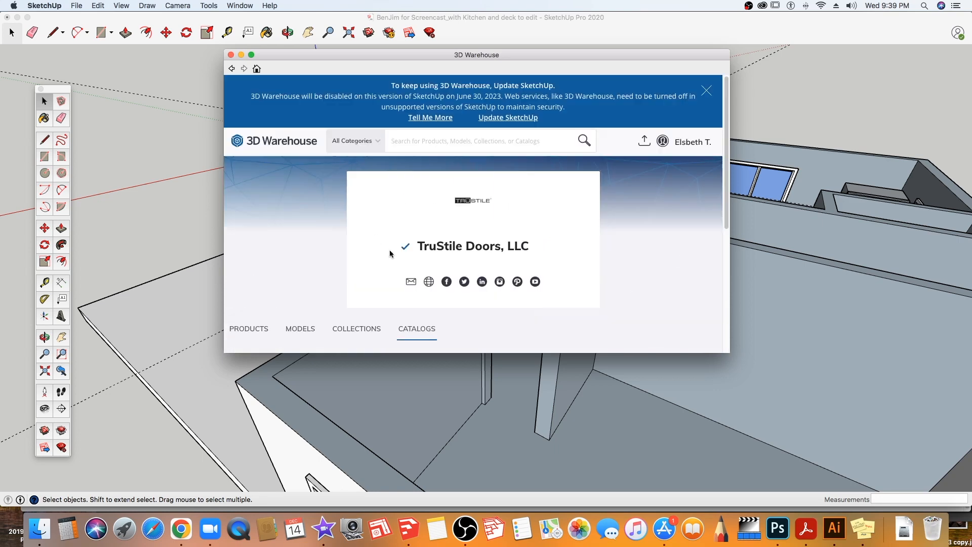
scroll(down, 3)
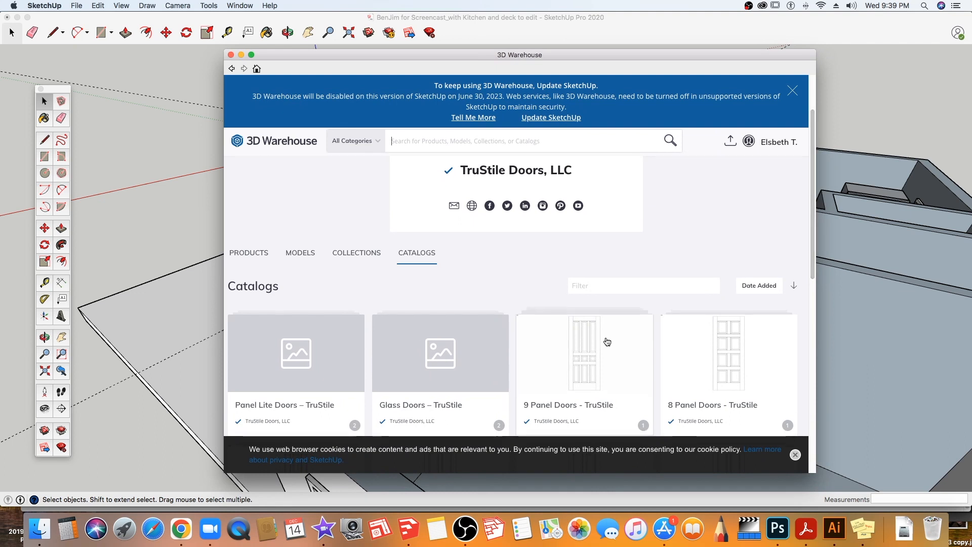
scroll(down, 3)
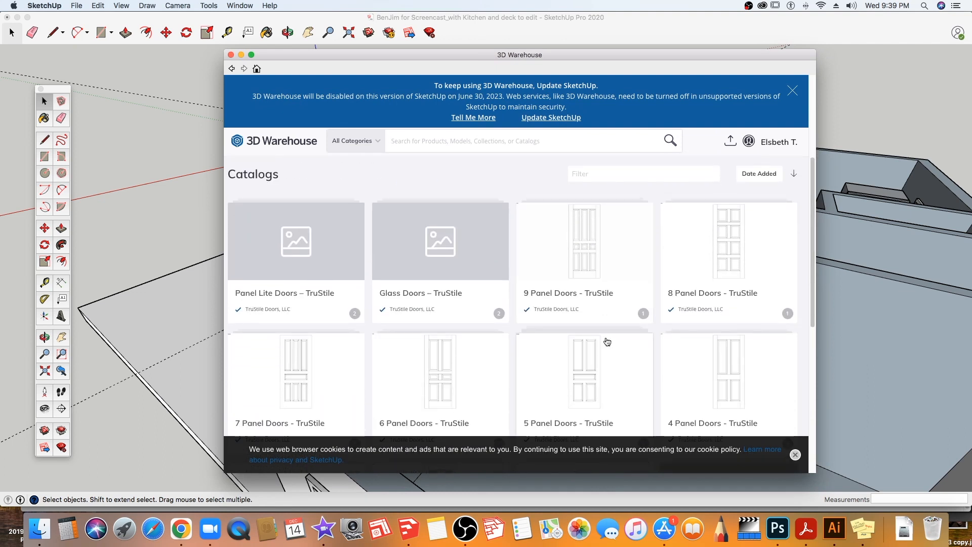
scroll(down, 3)
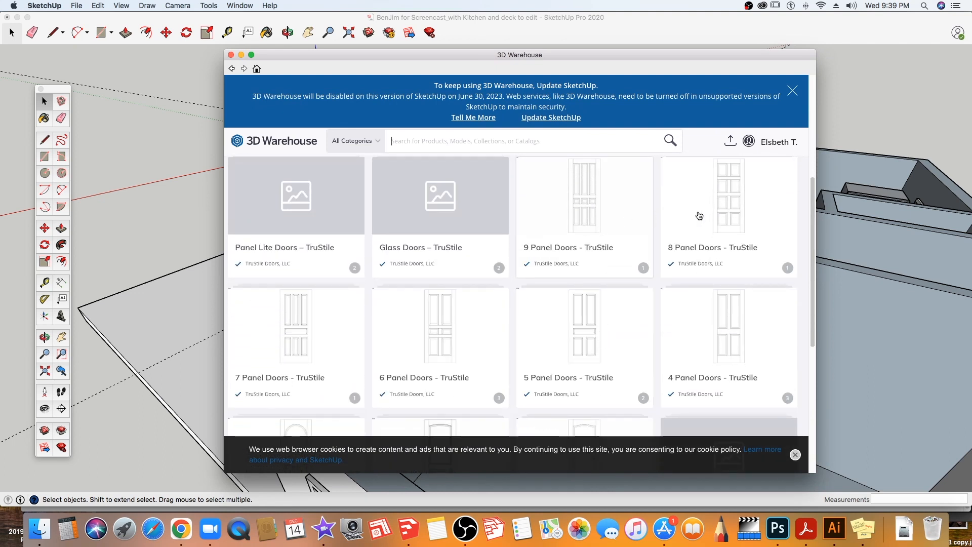
mouse_move(587, 179)
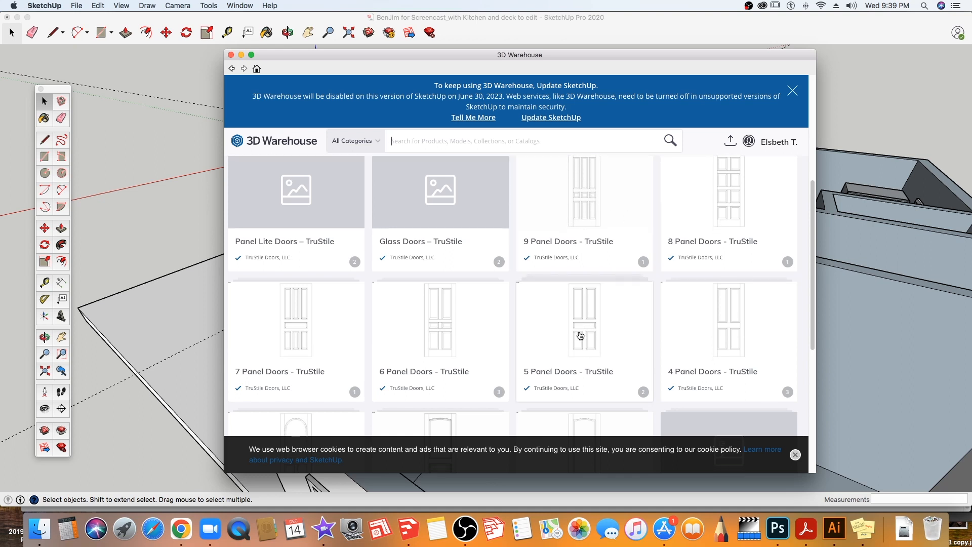
scroll(down, 3)
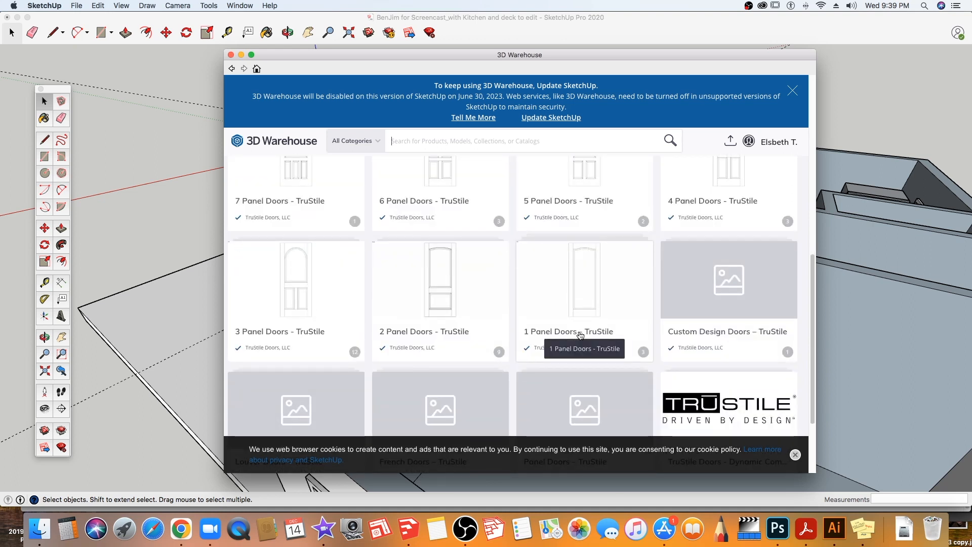
scroll(down, 3)
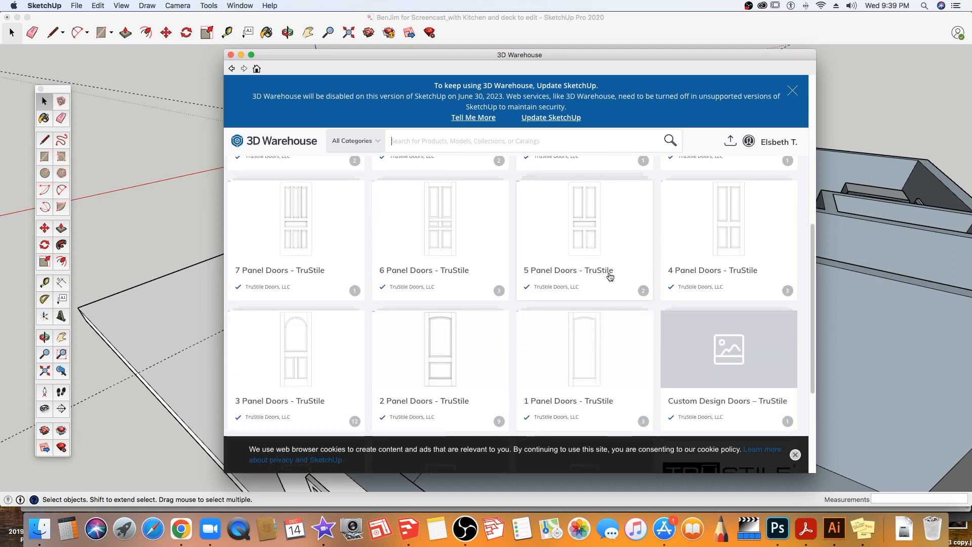
mouse_move(726, 244)
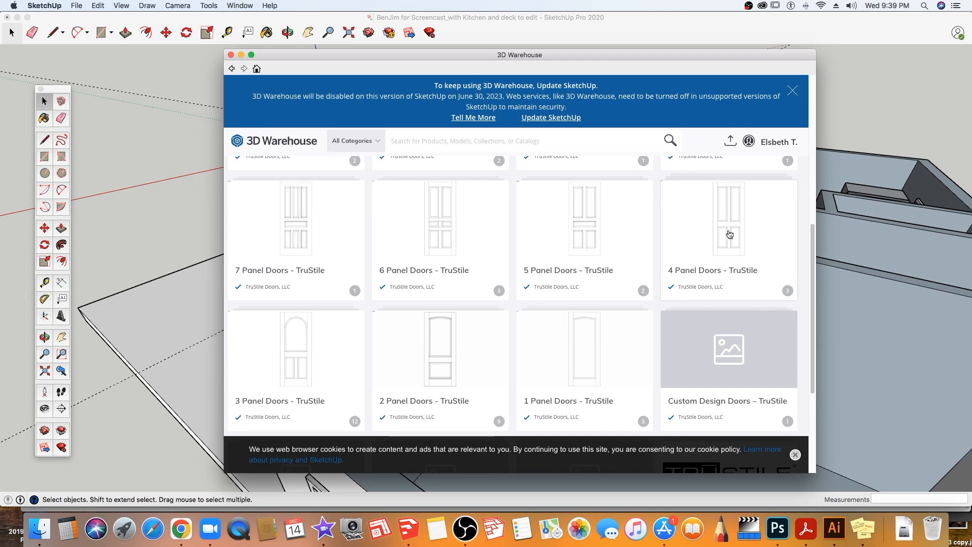
Open the 4 Panel Doors – TruStile collection and download the TS4100 model.
click(729, 221)
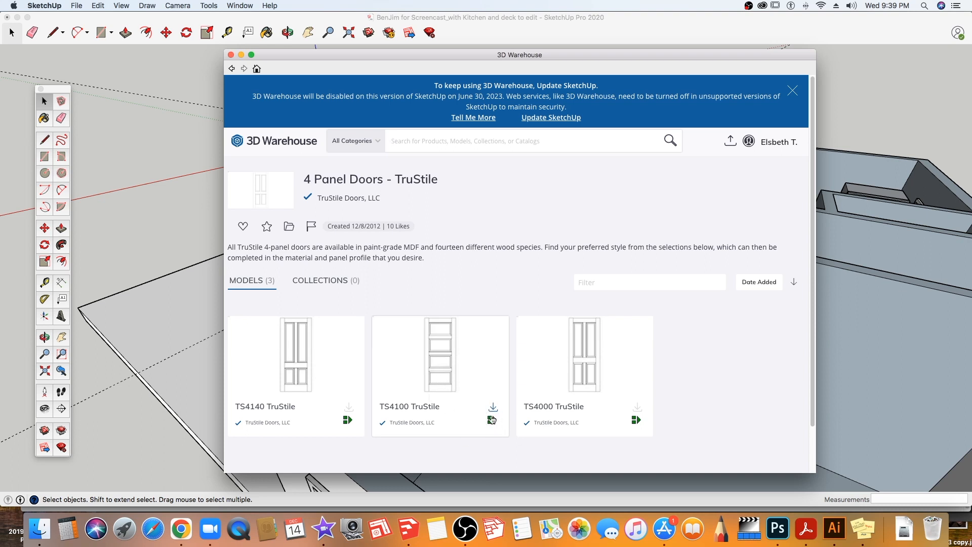
mouse_move(469, 416)
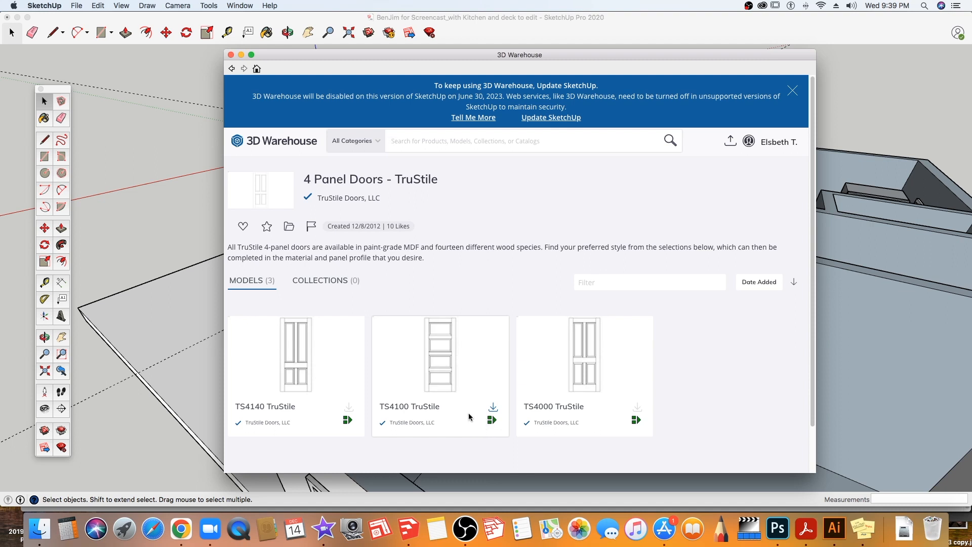
mouse_move(461, 378)
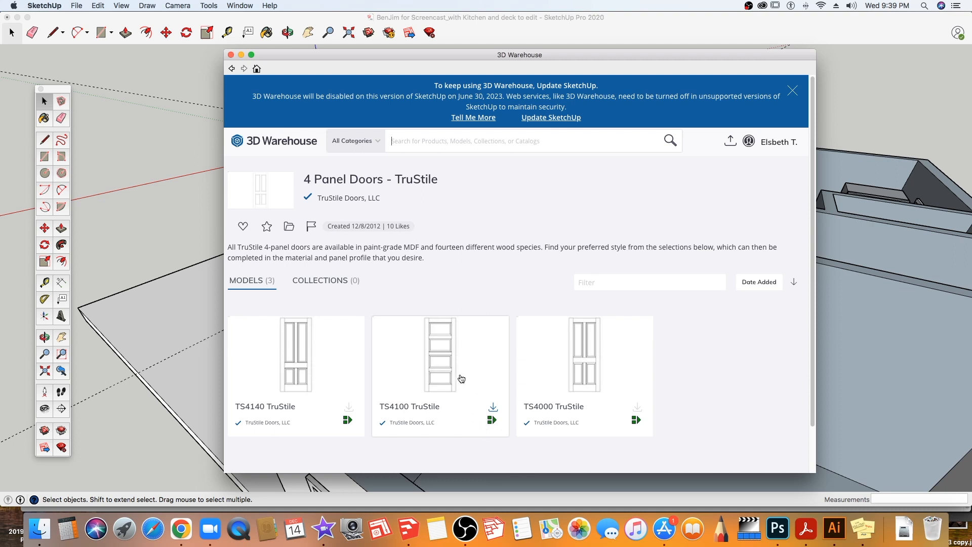
mouse_move(479, 406)
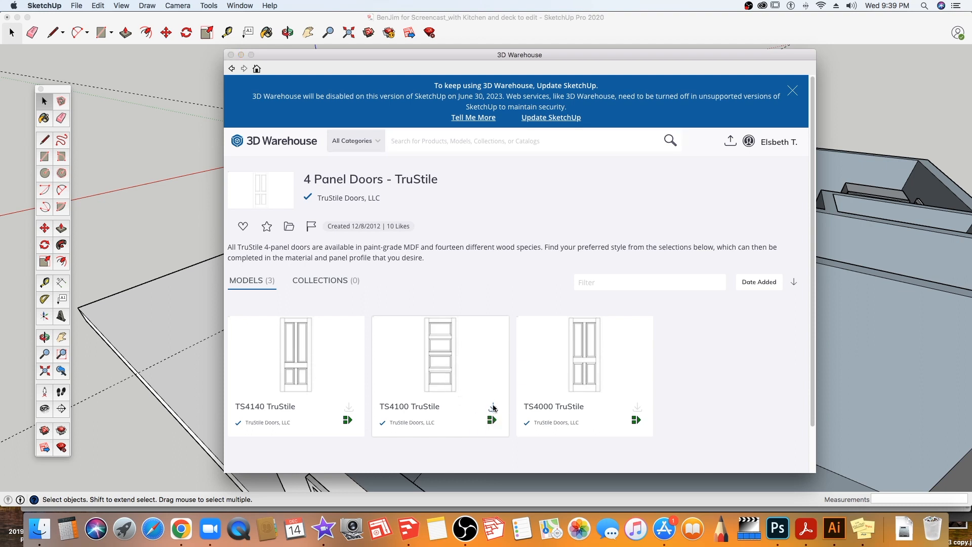
click(492, 420)
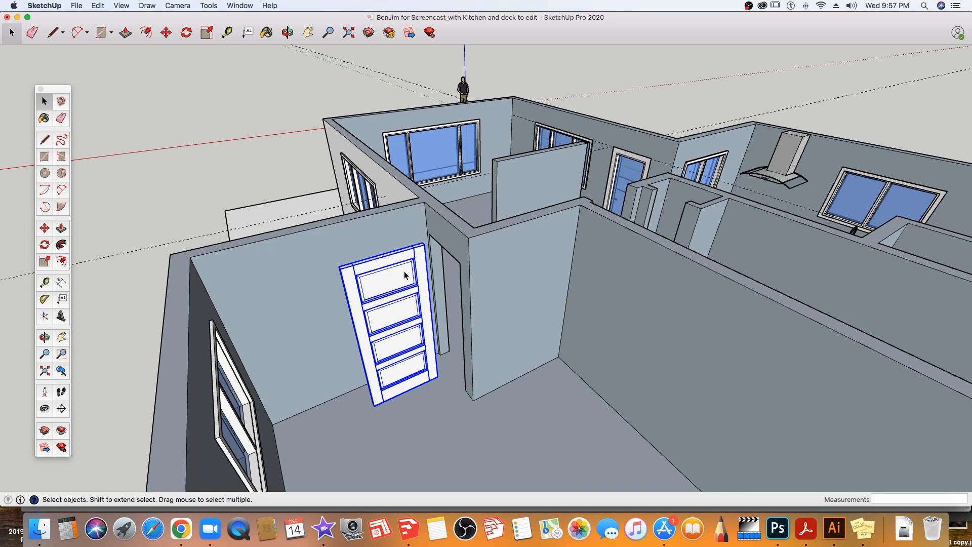
mouse_move(363, 329)
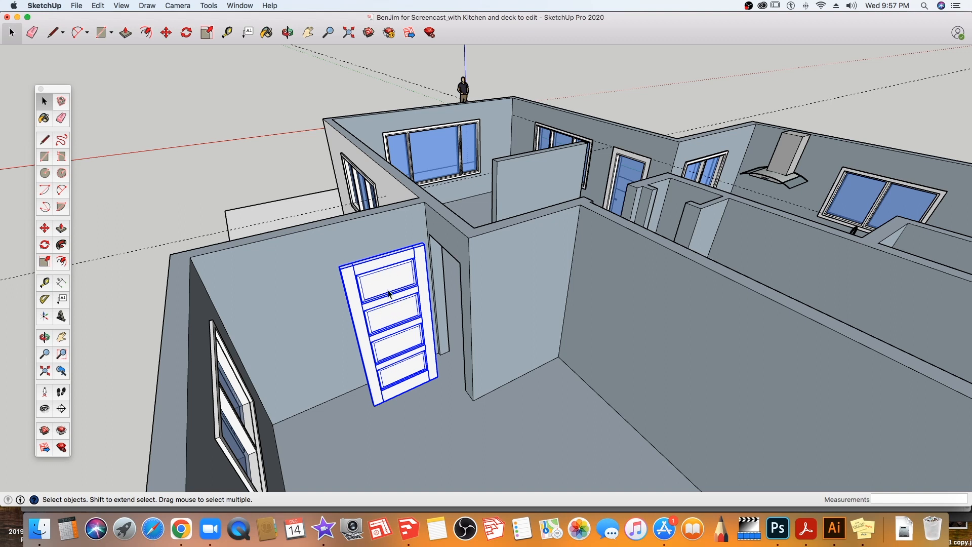
Bring up the context menu on the placed TS4100 door to show Dynamic Components actions.
right_click(388, 295)
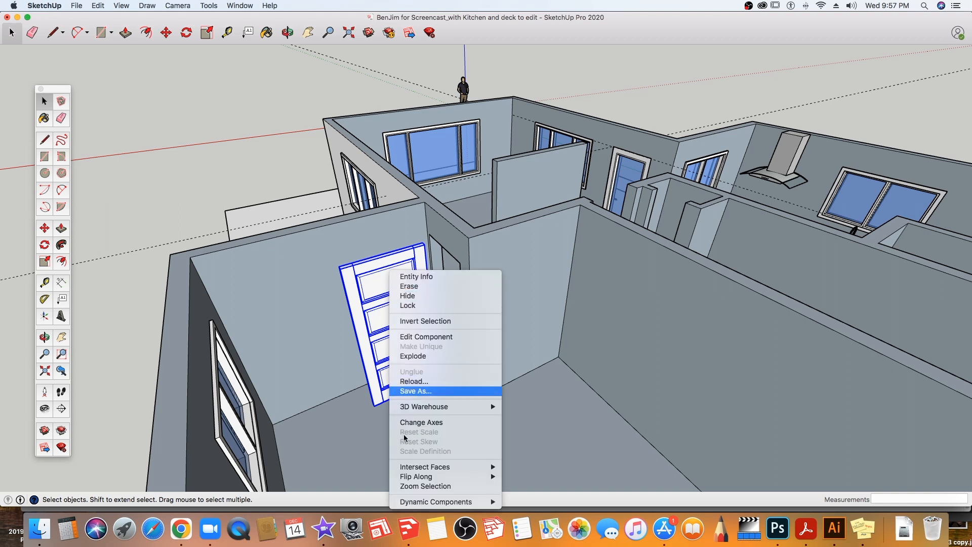
mouse_move(435, 502)
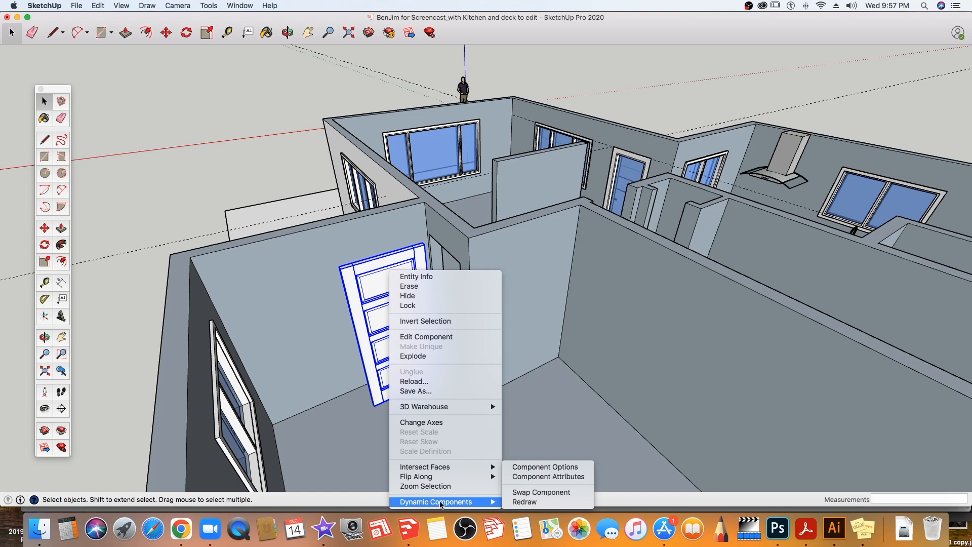
mouse_move(545, 466)
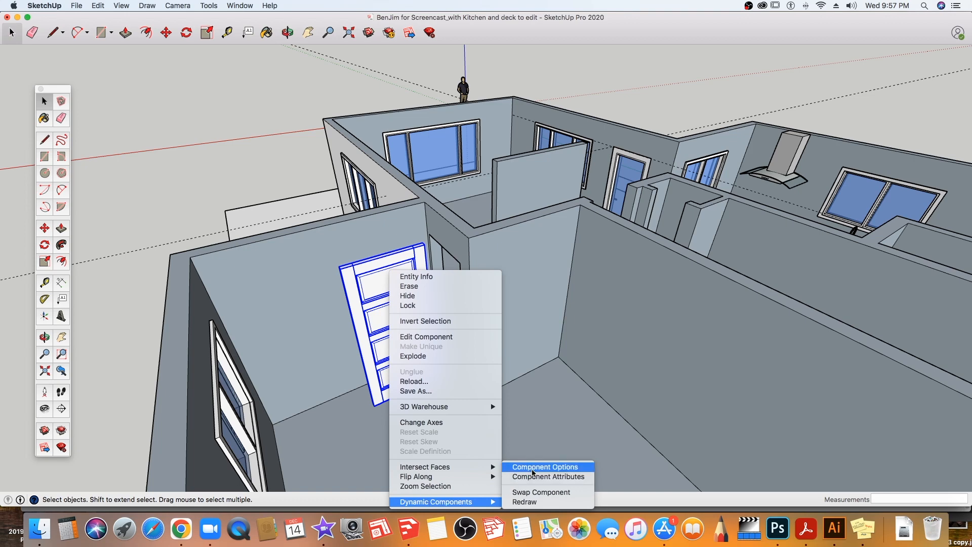
Show the TS4100 Component Options and keep the door thickness at 1 3/4".
click(544, 467)
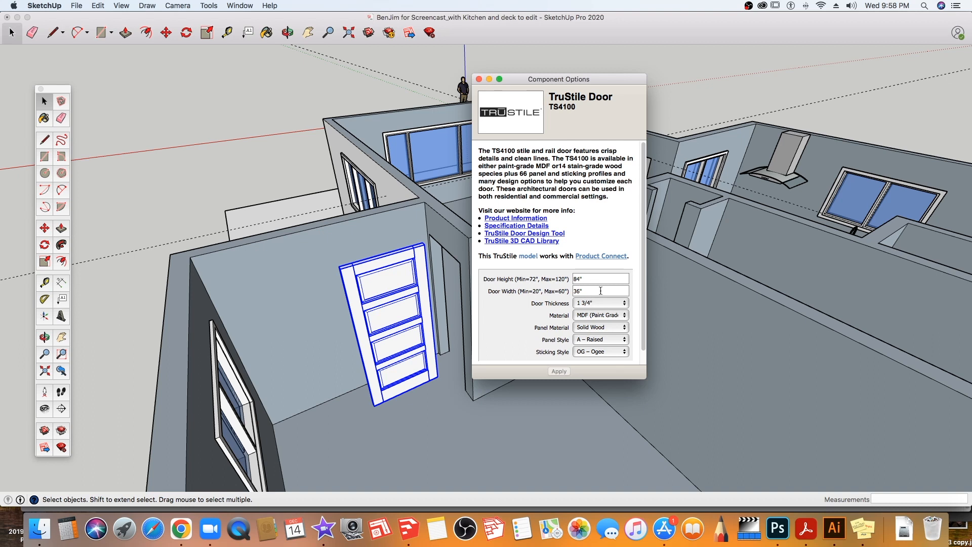
mouse_move(474, 314)
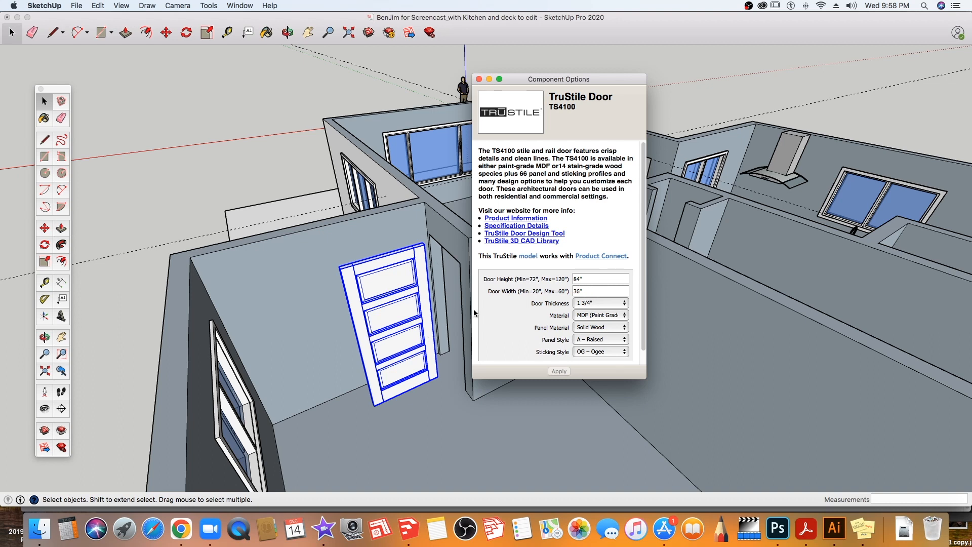
mouse_move(538, 327)
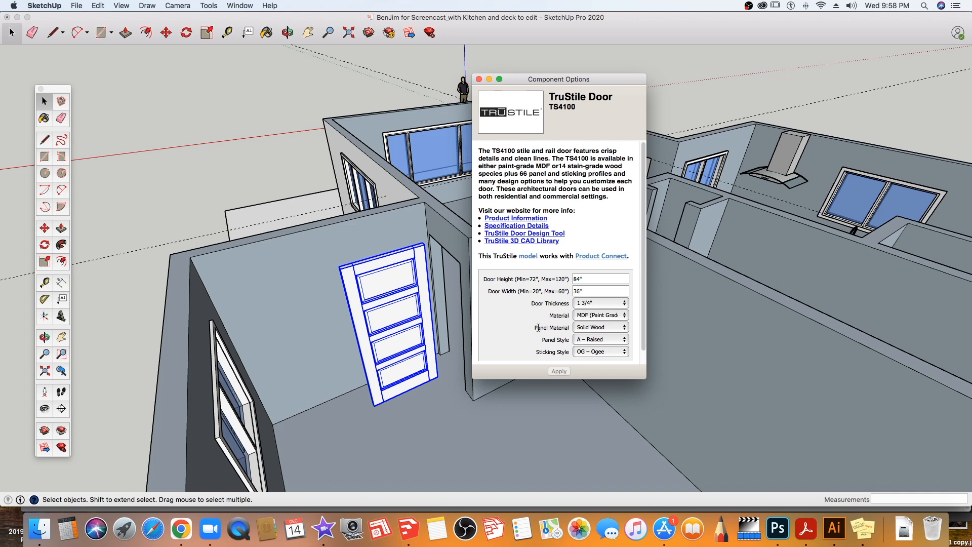
mouse_move(602, 322)
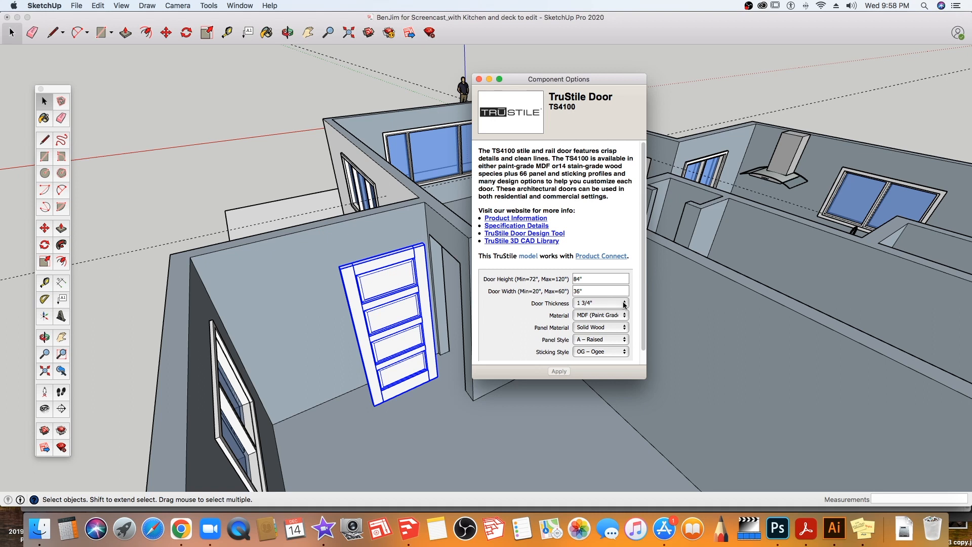
click(623, 303)
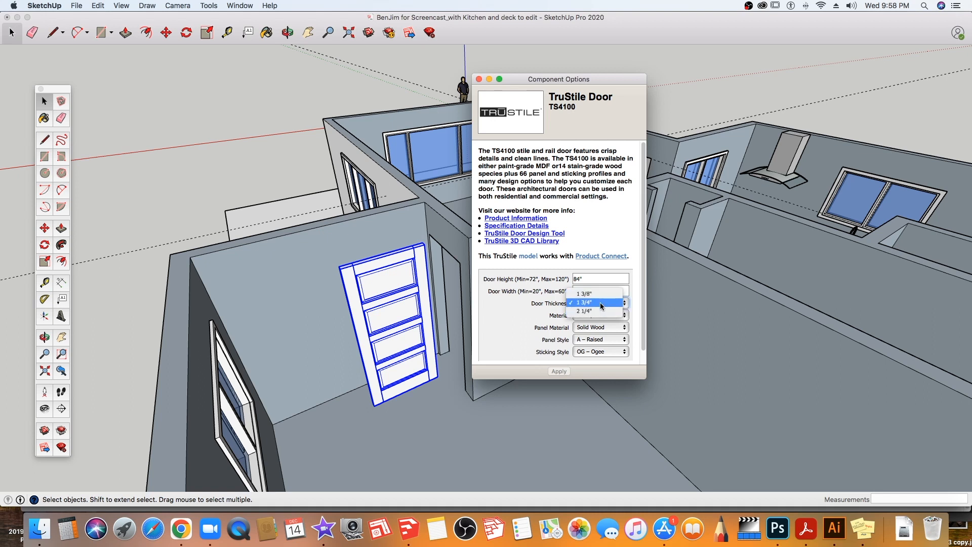
click(598, 303)
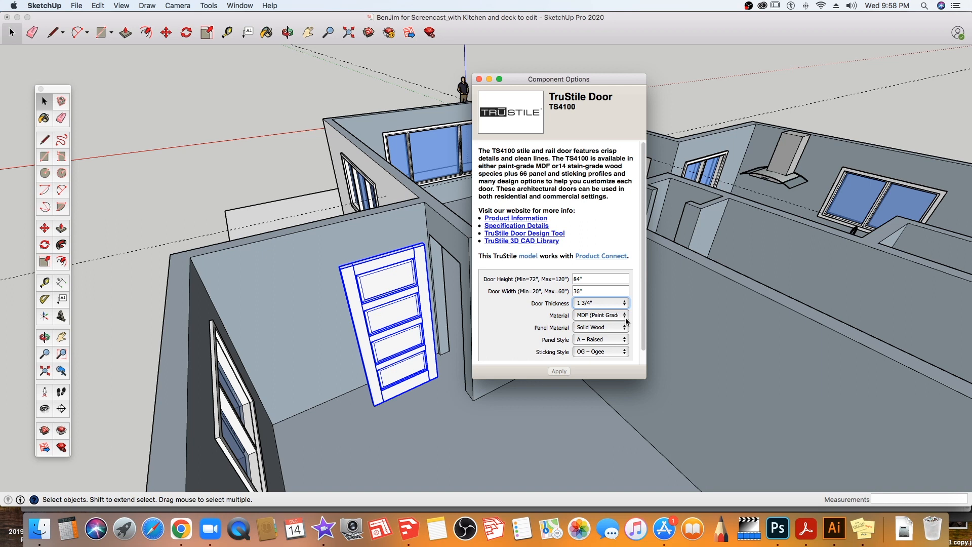
Apply Wood (Stain Grade) door material, then revert it to MDF paint grade.
click(599, 315)
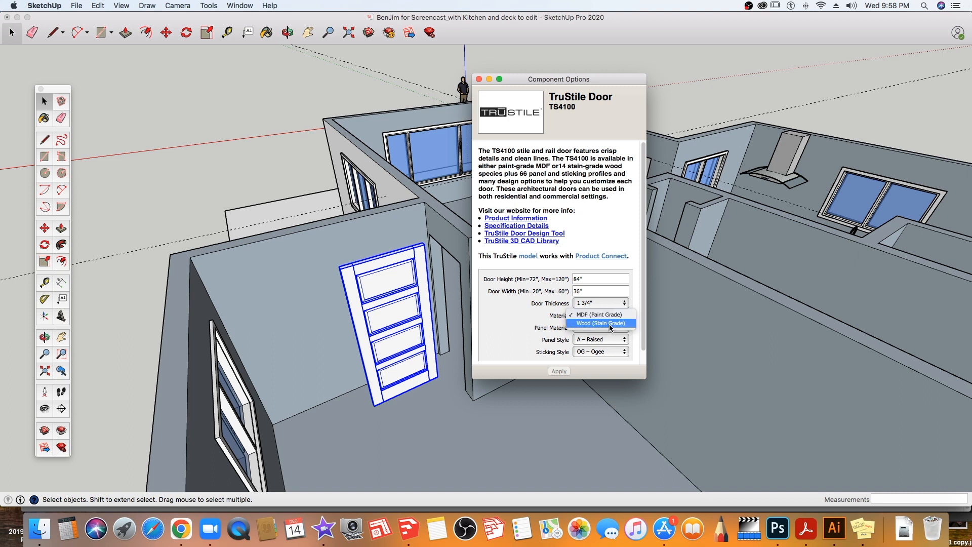
click(601, 323)
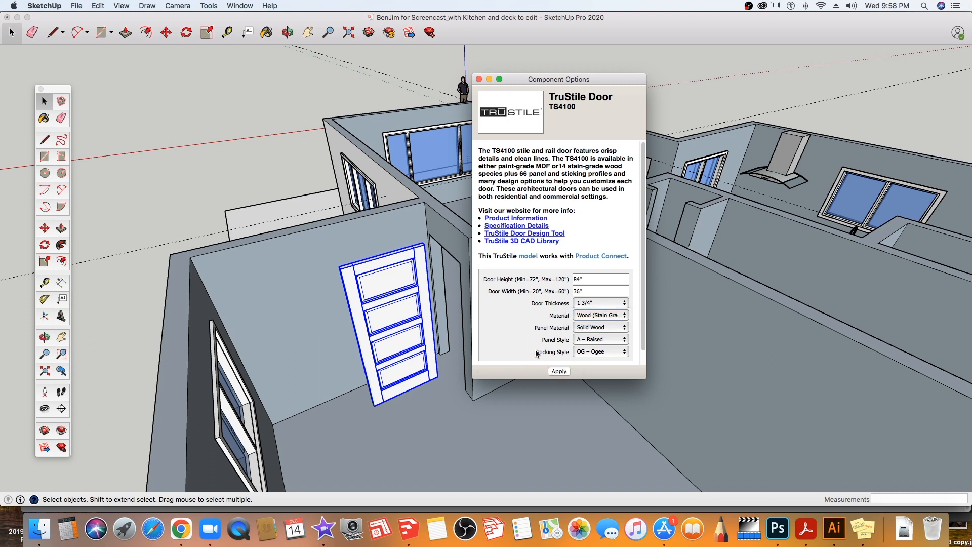
click(558, 371)
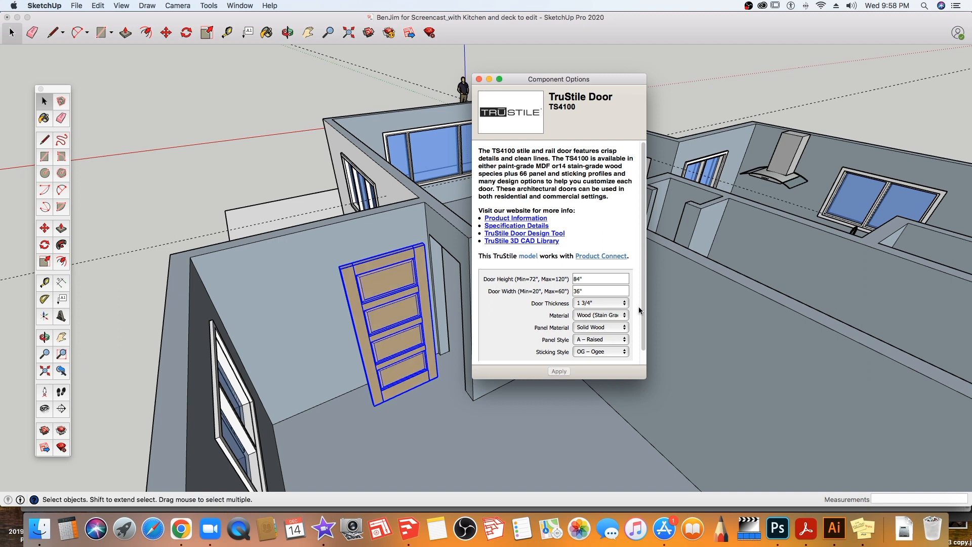
click(599, 315)
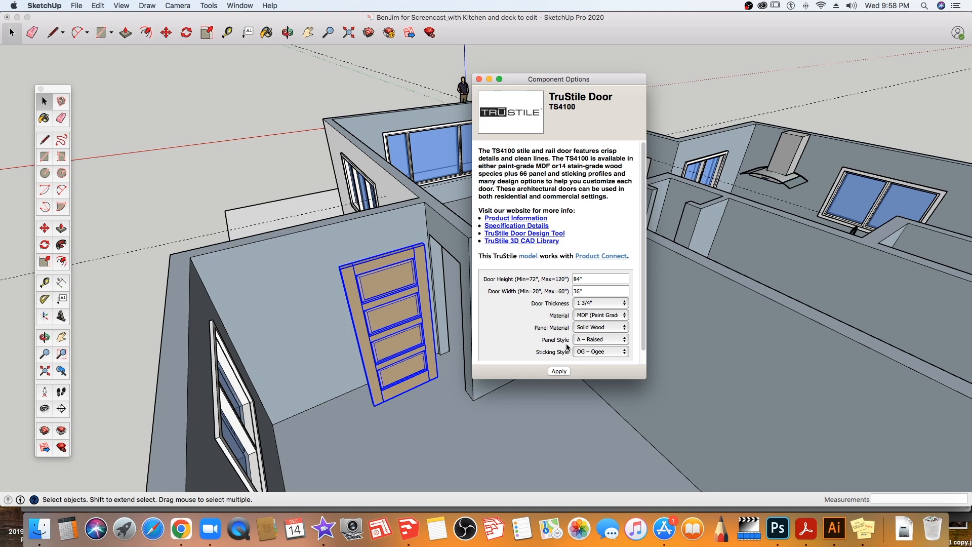
click(558, 371)
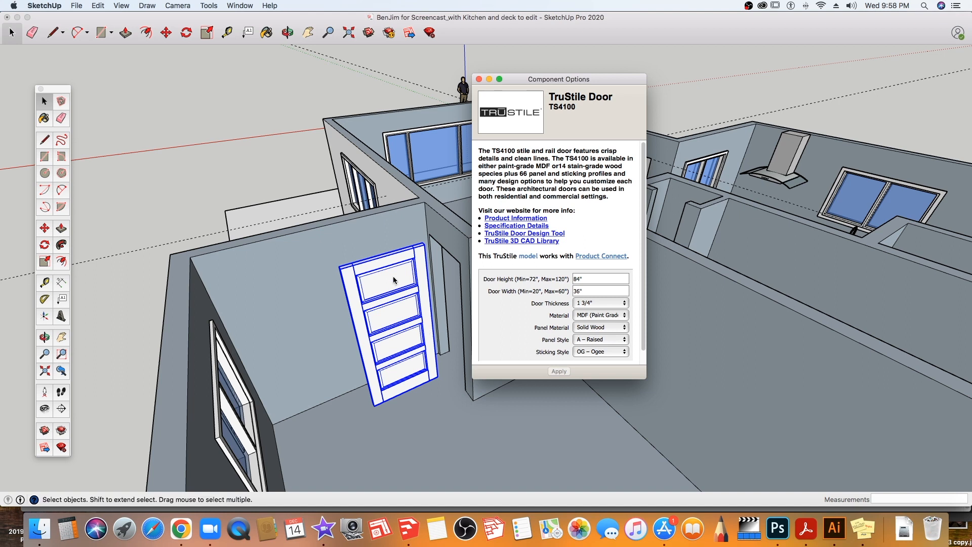
mouse_move(395, 265)
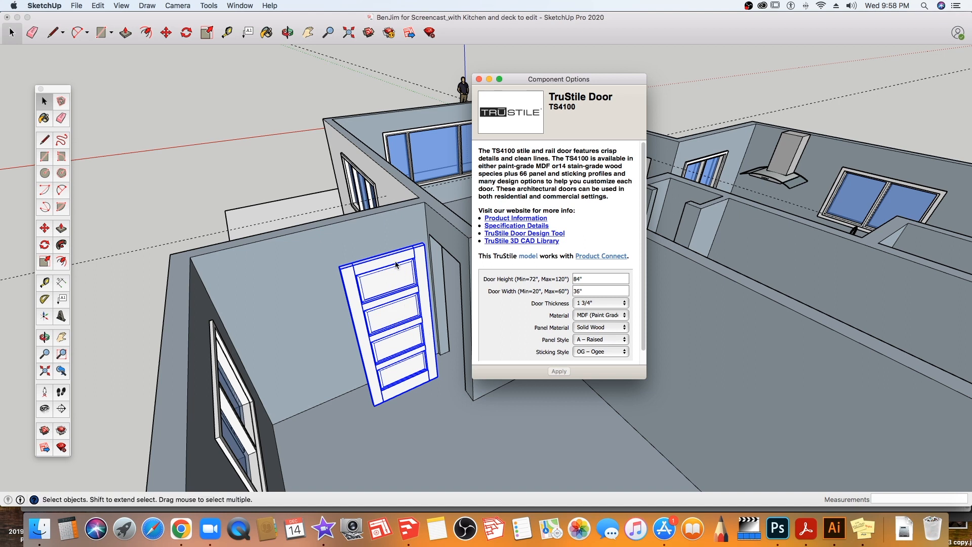
mouse_move(353, 296)
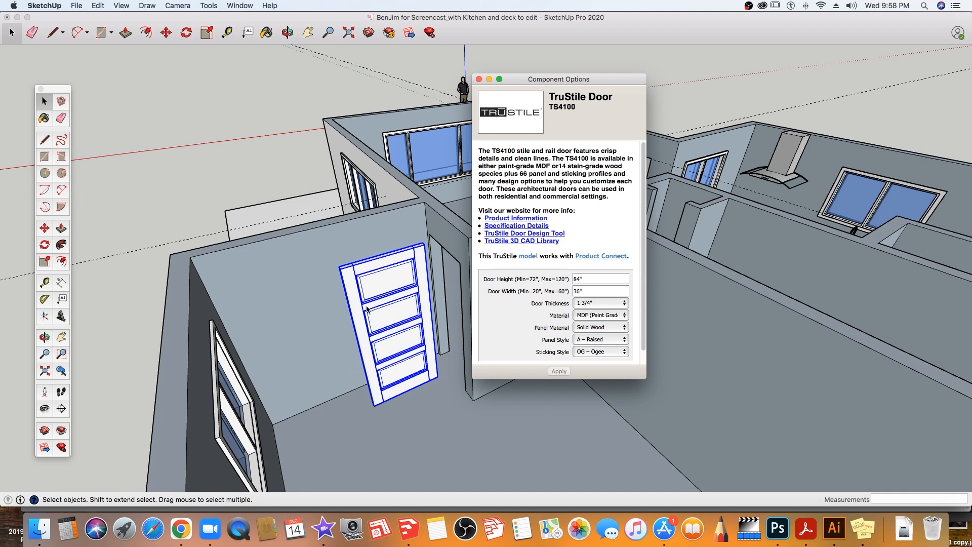
mouse_move(406, 372)
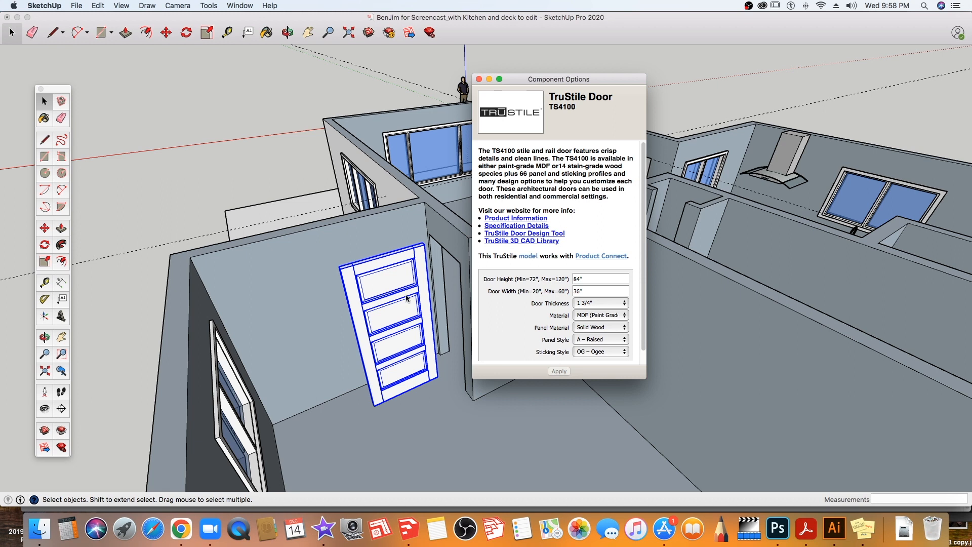
Set panel material to Frosted Glass, keep A – Raised panel style, and apply.
click(599, 326)
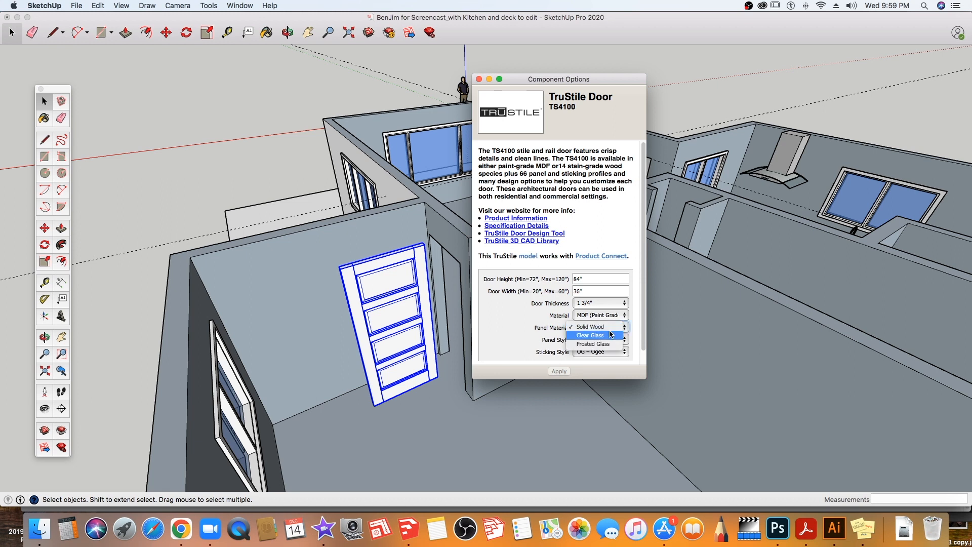
mouse_move(608, 346)
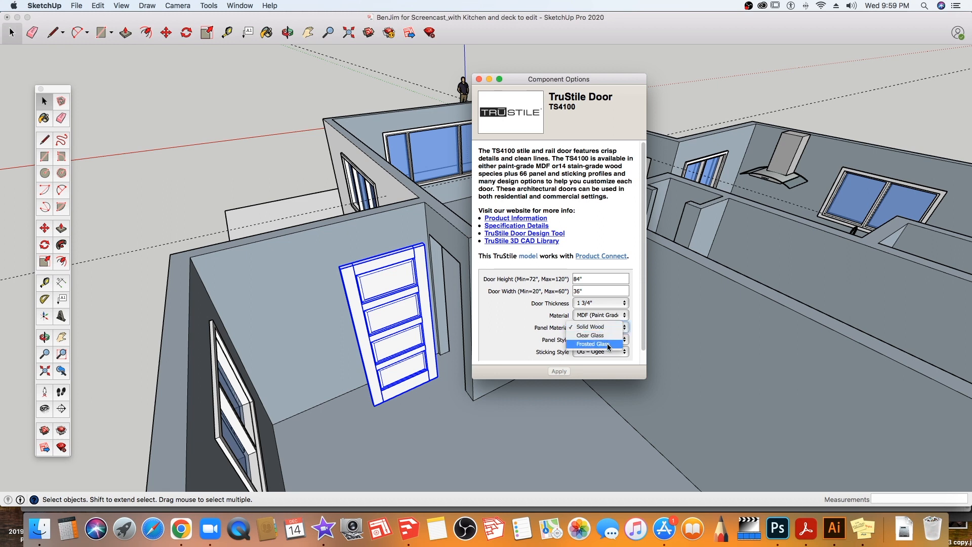
click(589, 326)
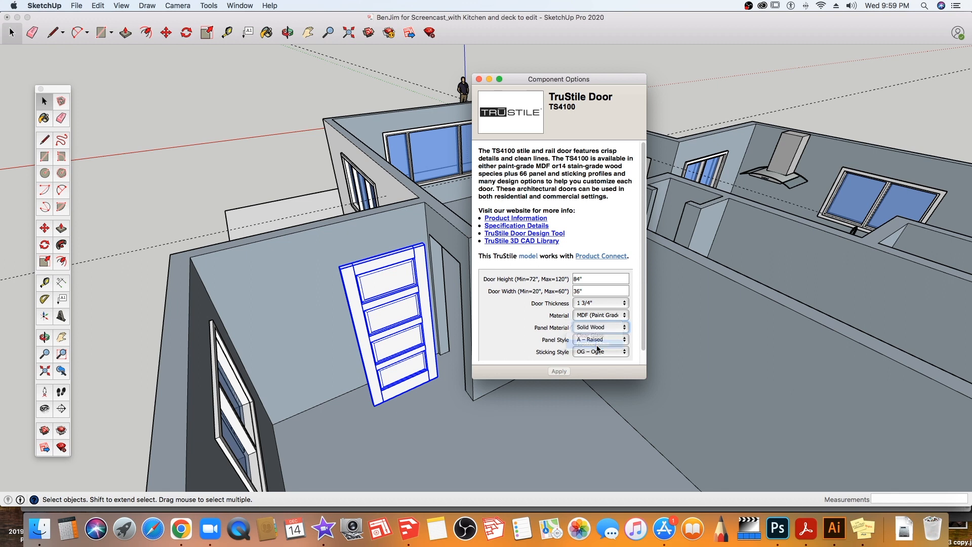
click(600, 339)
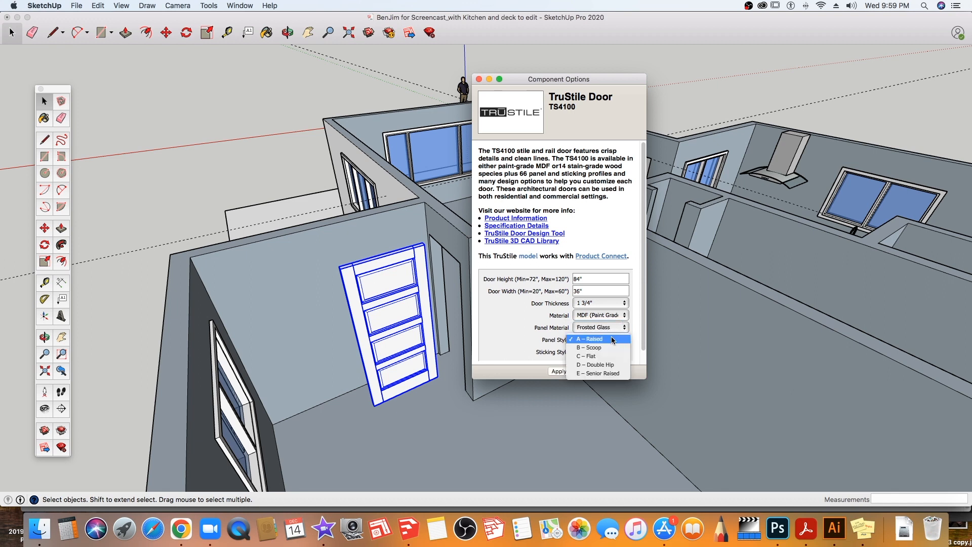
click(588, 339)
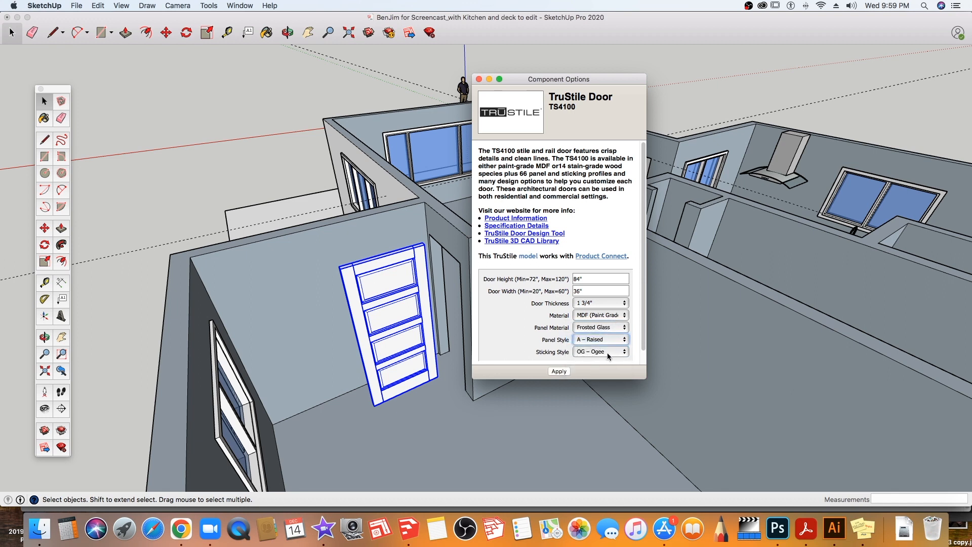
mouse_move(422, 310)
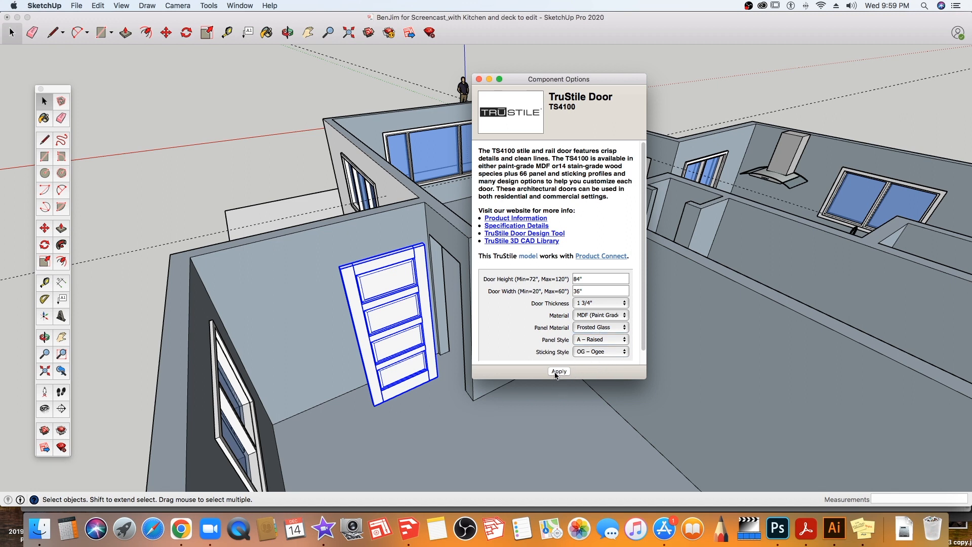
click(558, 370)
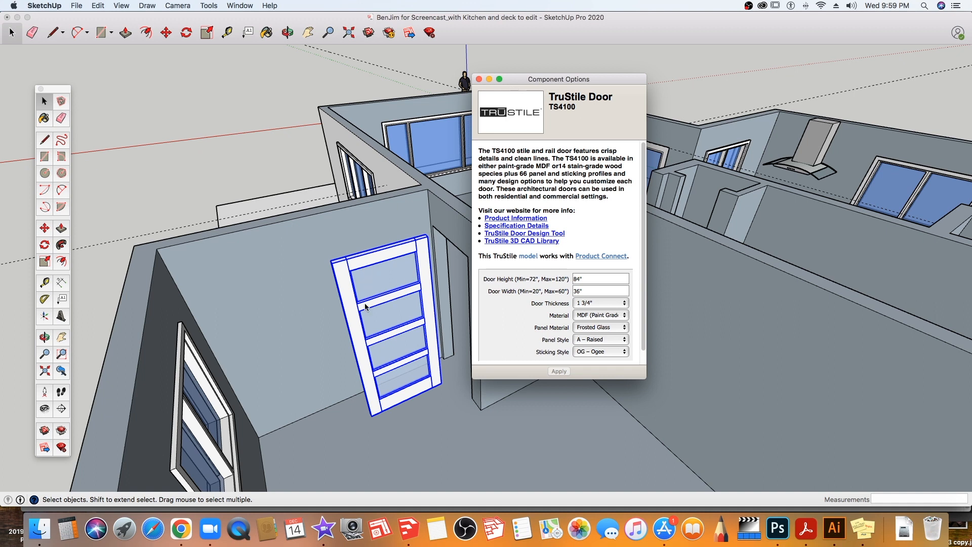
mouse_move(522, 317)
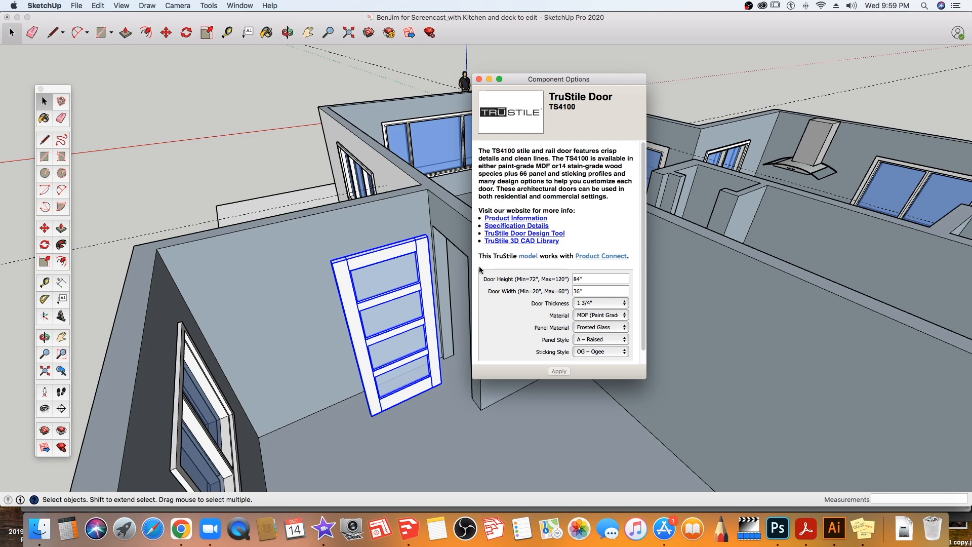
mouse_move(617, 309)
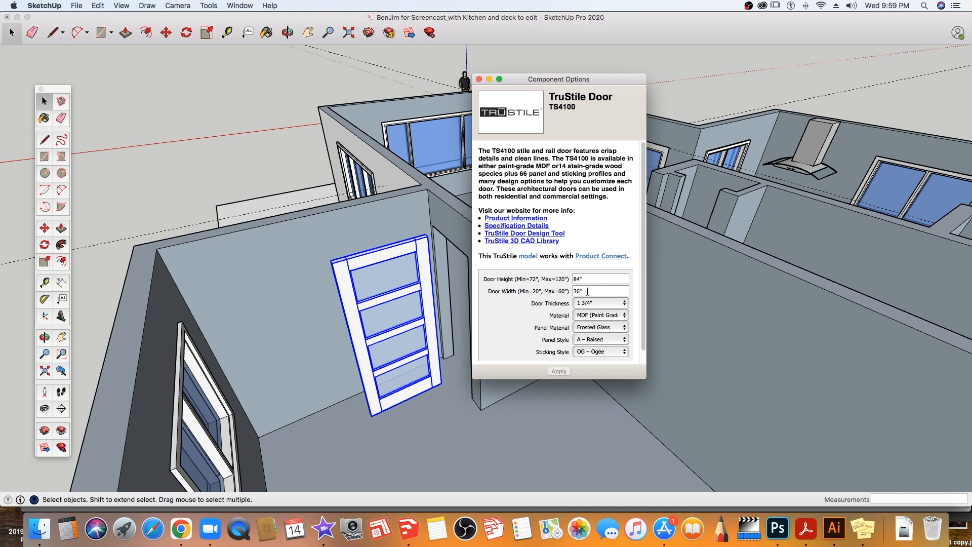
click(599, 291)
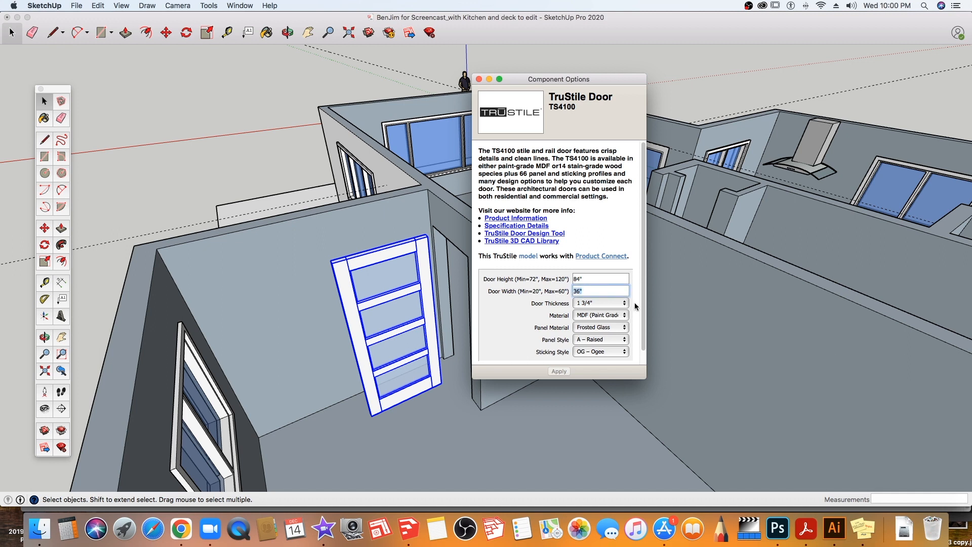
Resize the door to 30" wide and 80" tall and apply.
text(30")
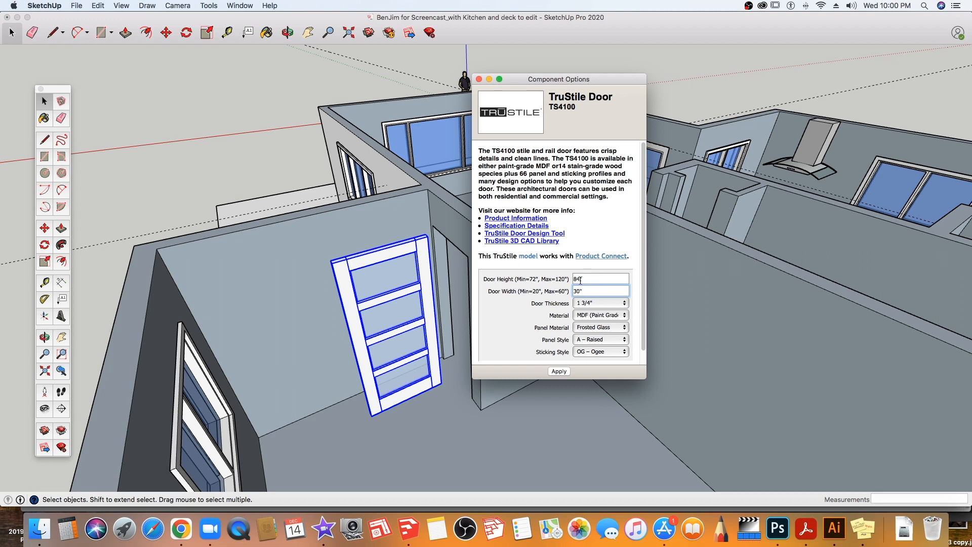
click(600, 278)
text(0)
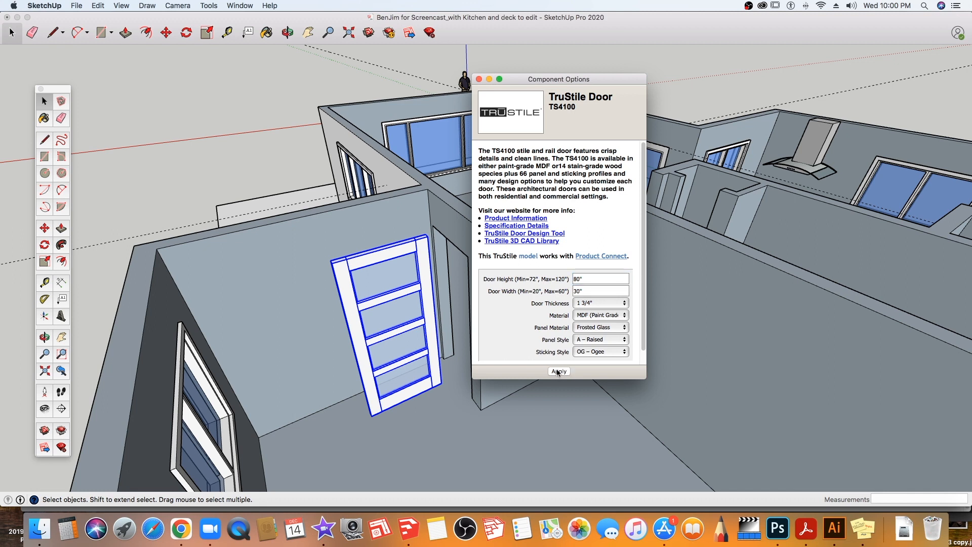
click(557, 371)
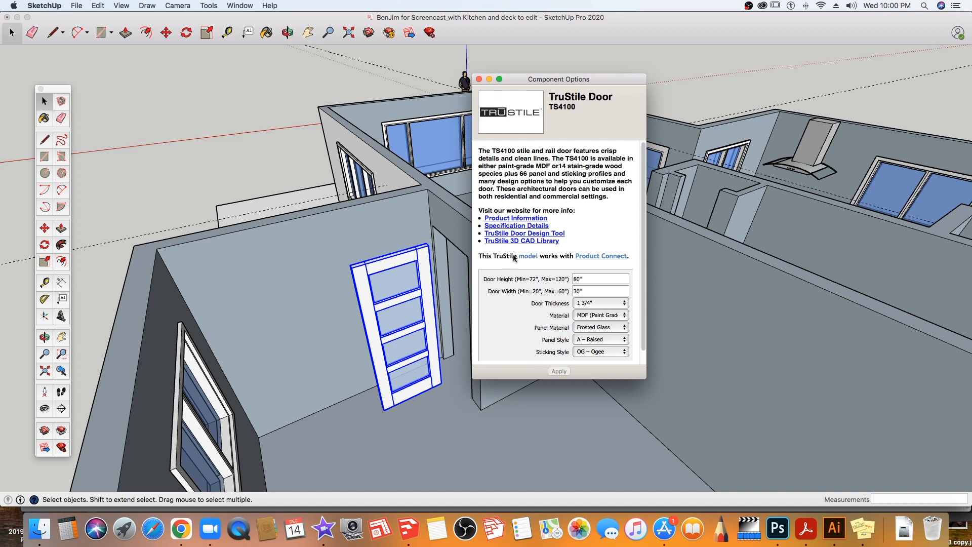
mouse_move(60, 283)
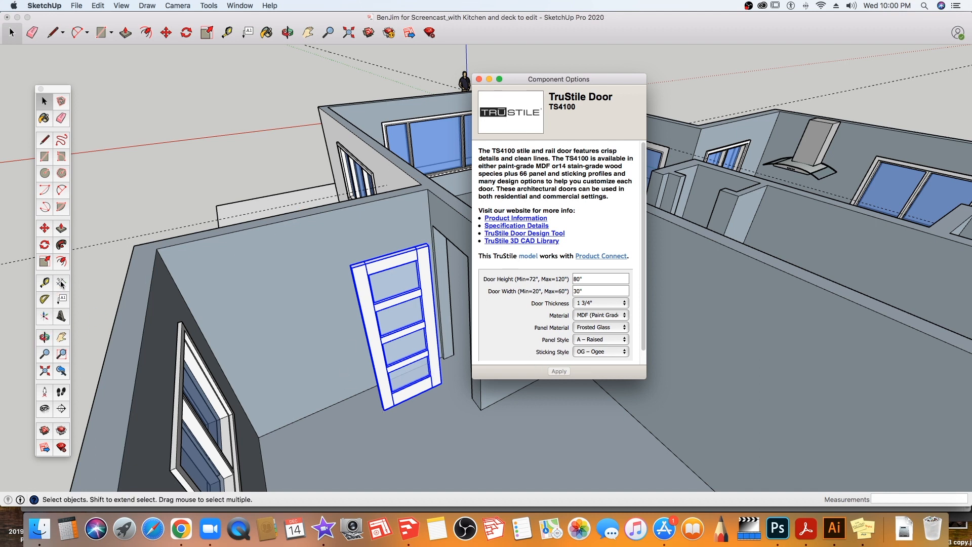
mouse_move(44, 261)
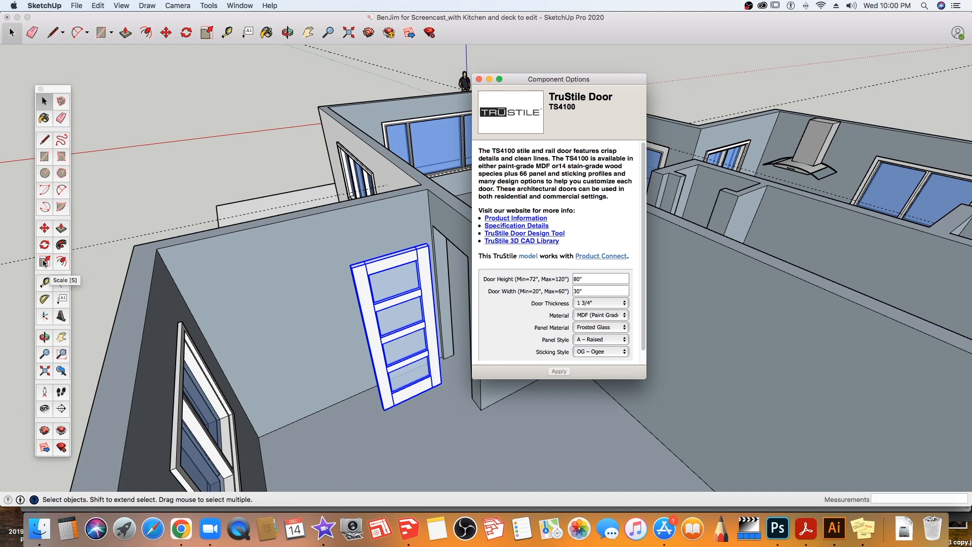
mouse_move(109, 308)
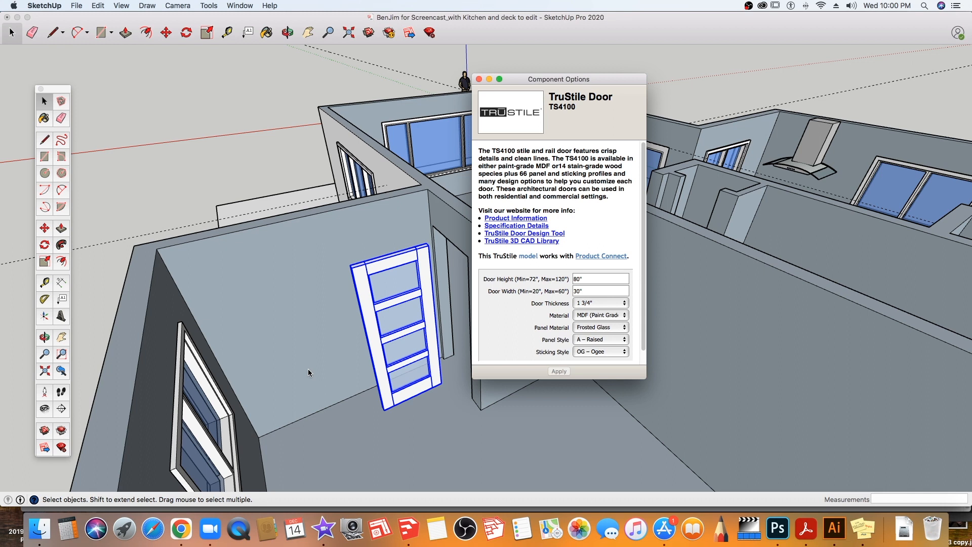
mouse_move(376, 311)
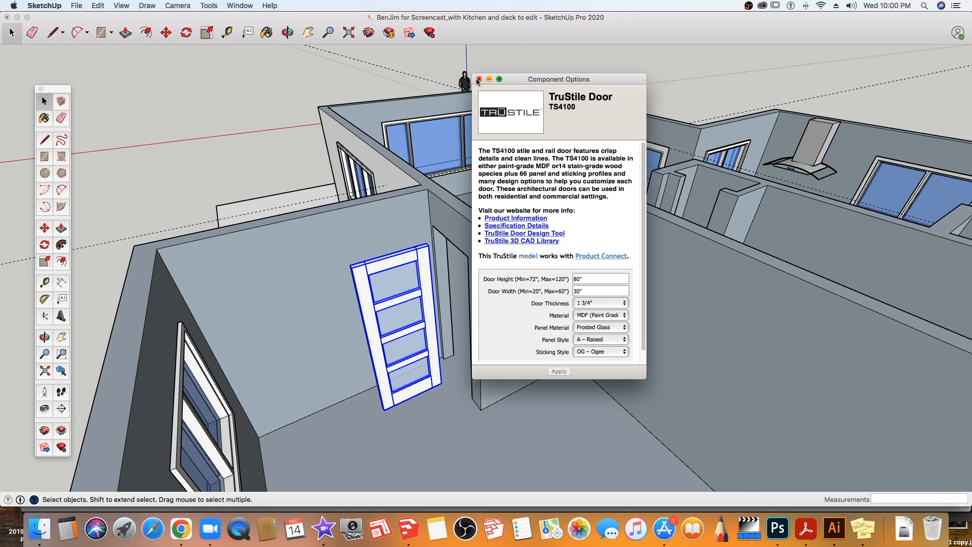
Close Component Options for the resized TS4100 door and select the Rotate tool.
click(477, 79)
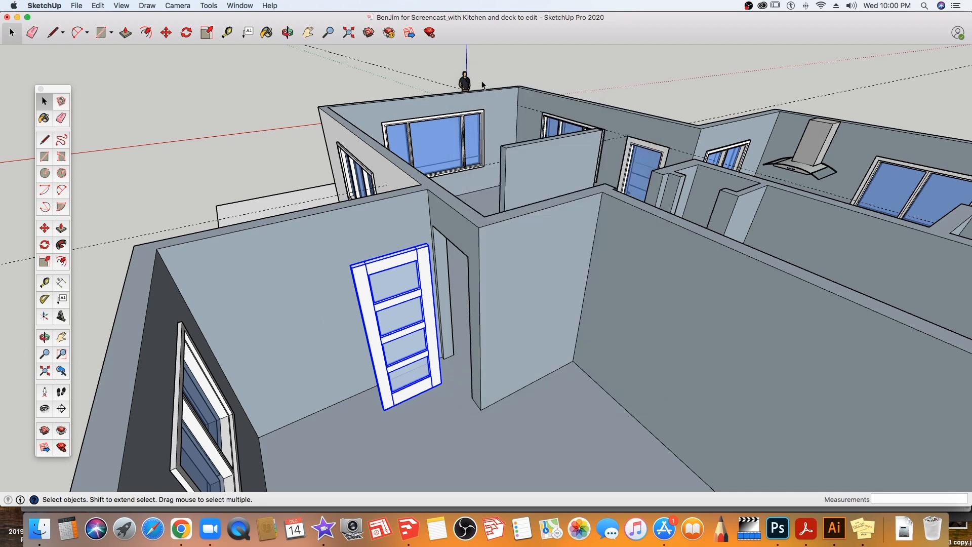
mouse_move(42, 253)
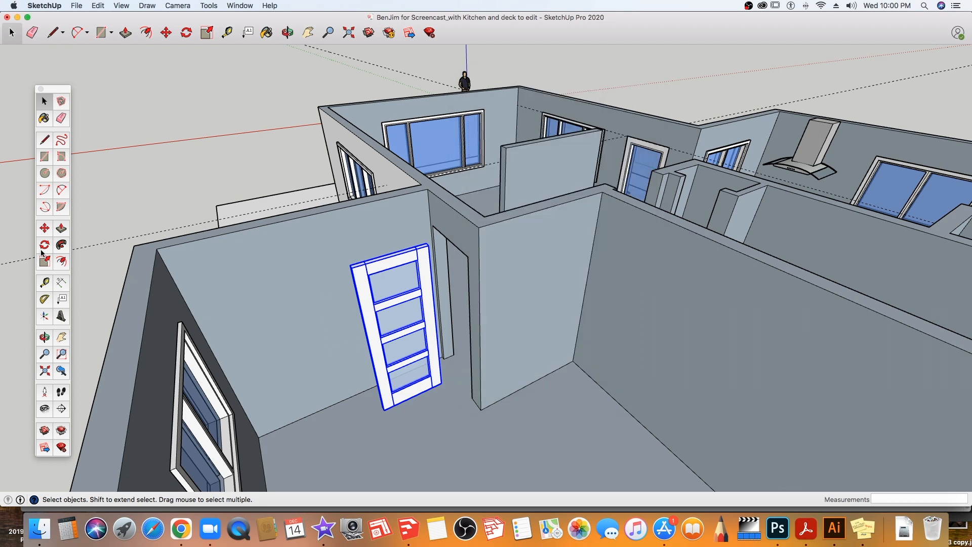
click(44, 243)
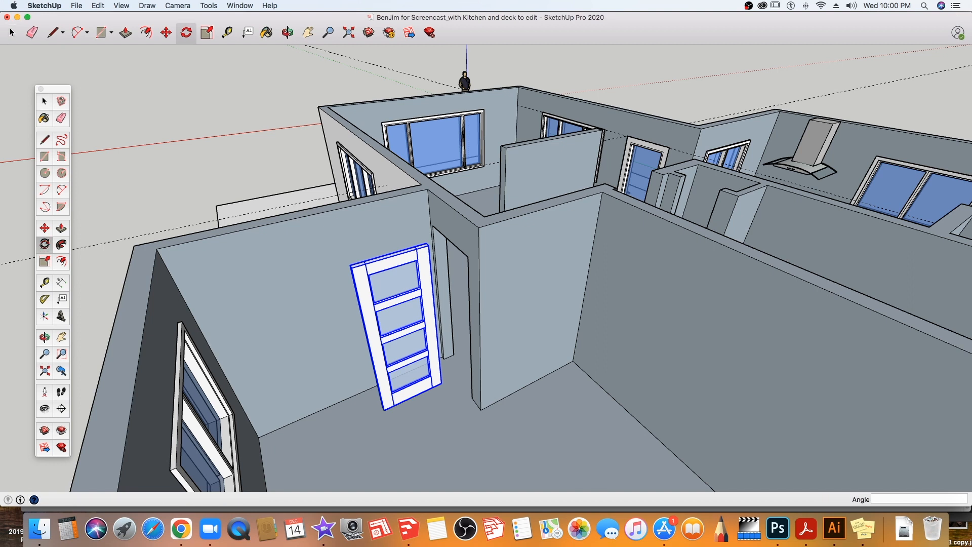
click(44, 244)
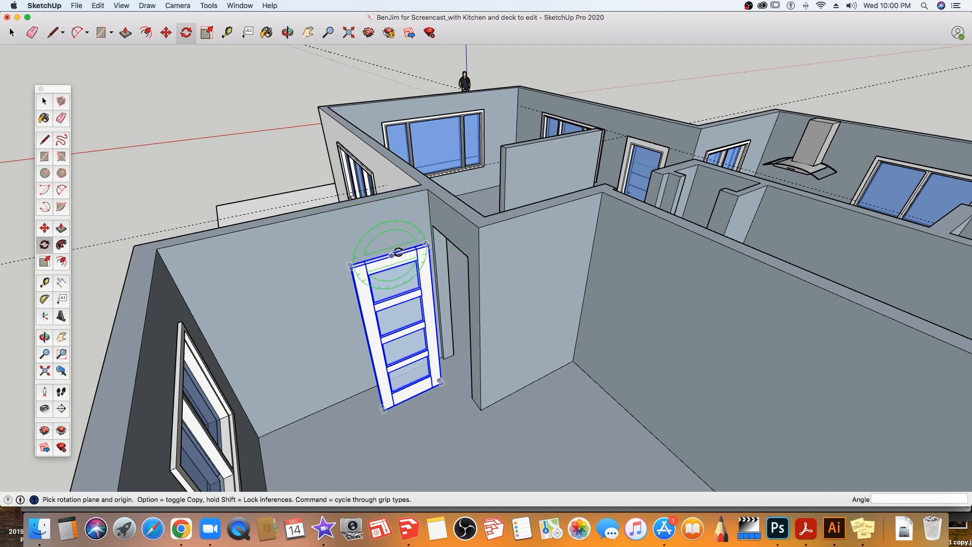
mouse_move(399, 254)
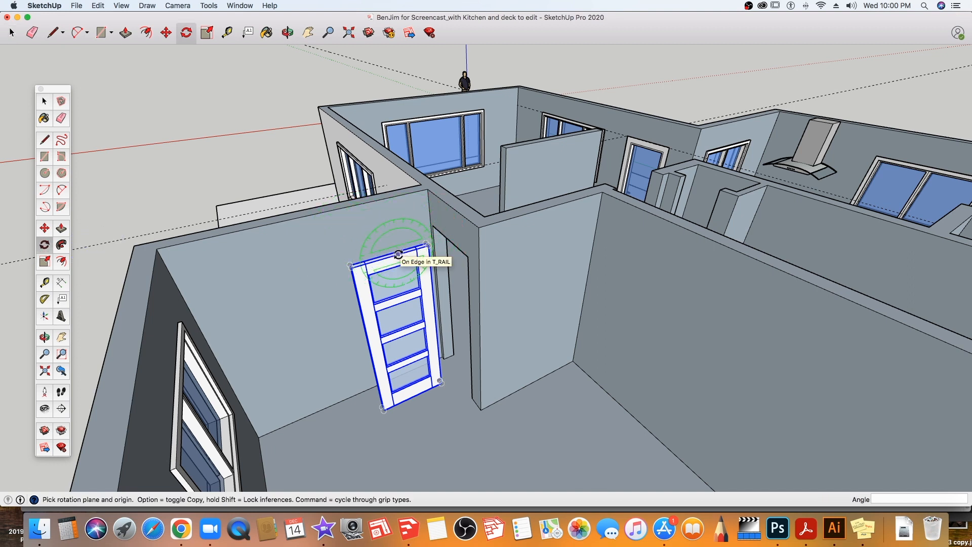